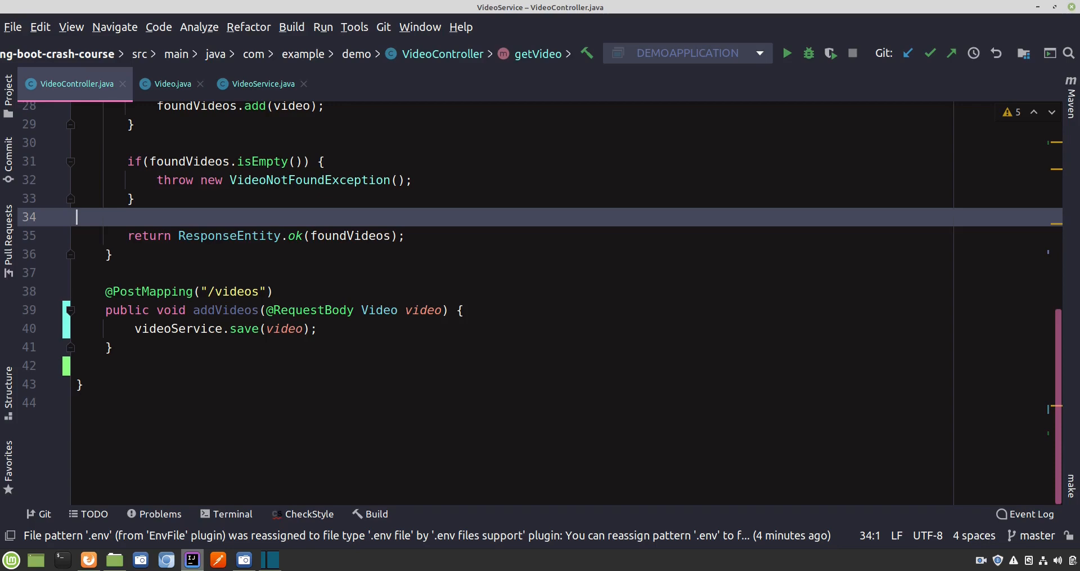
# Jump from the save() call to VideoService's save method and open a blank line below it
pyautogui.click(261, 83)
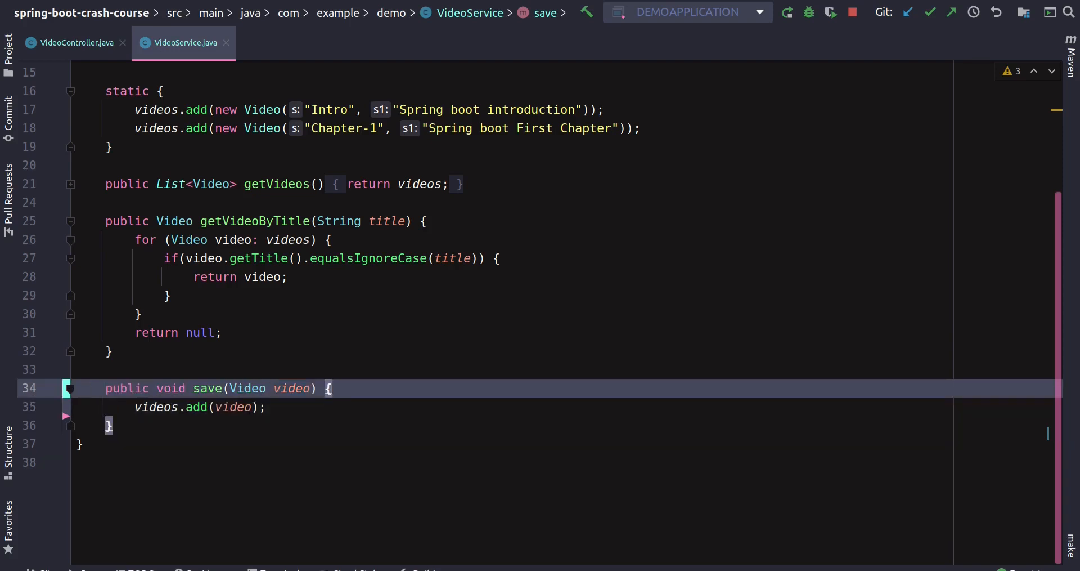
pyautogui.press('enter')
pyautogui.write('p')
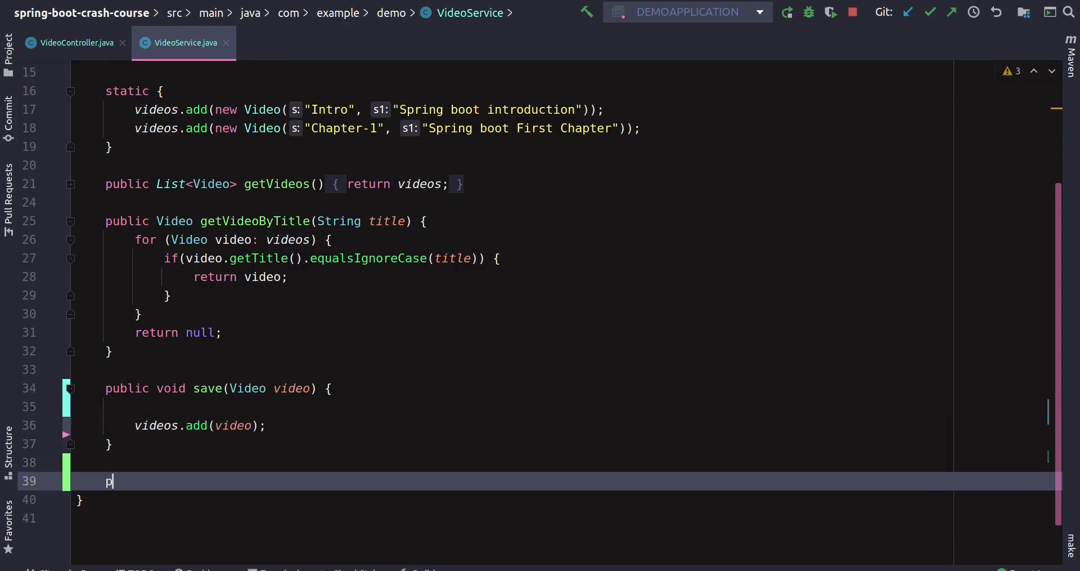
# Declare public boolean isValid(Video video) with an if checking title or description == null
pyautogui.write('ublic')
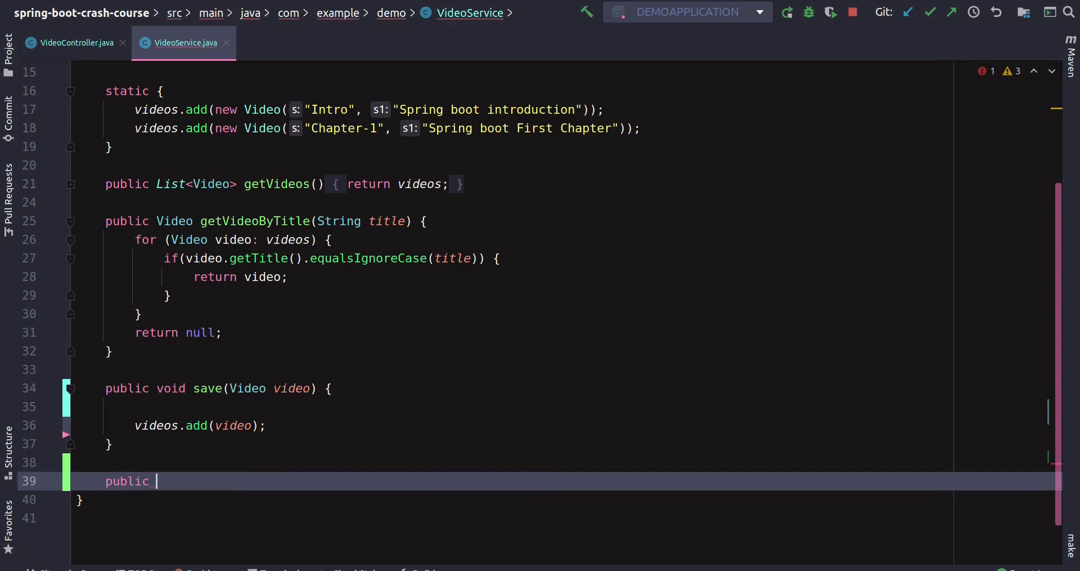
pyautogui.write('boolean is')
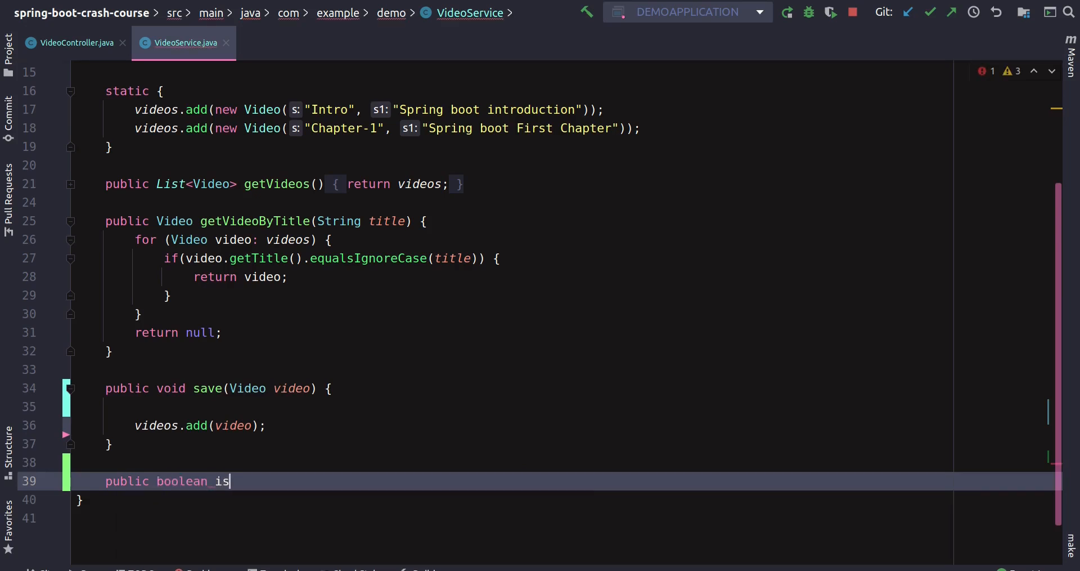
pyautogui.write('Valid()')
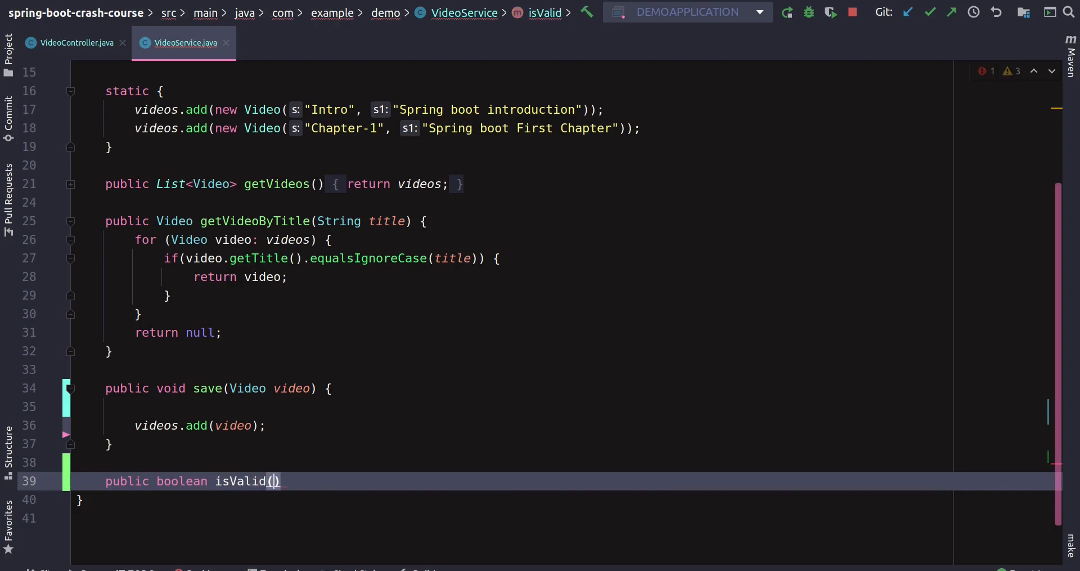
pyautogui.write('Video')
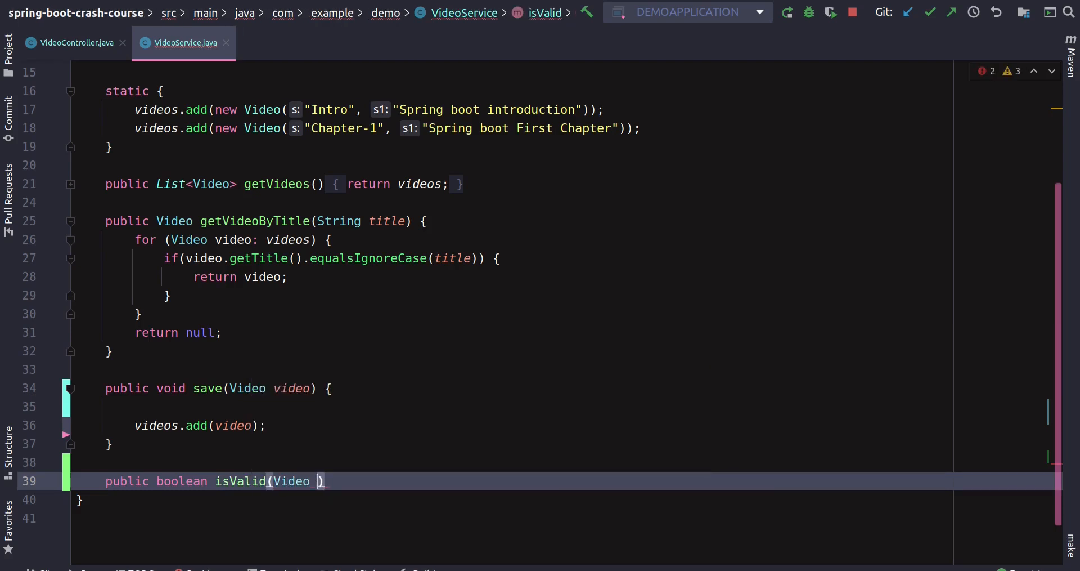
pyautogui.write('video')
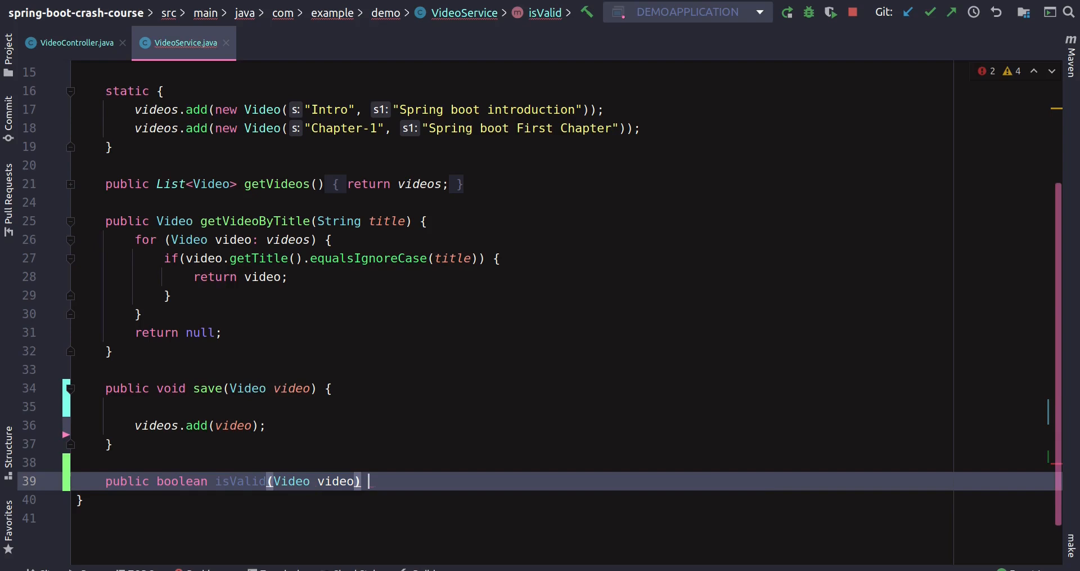
pyautogui.write('{')
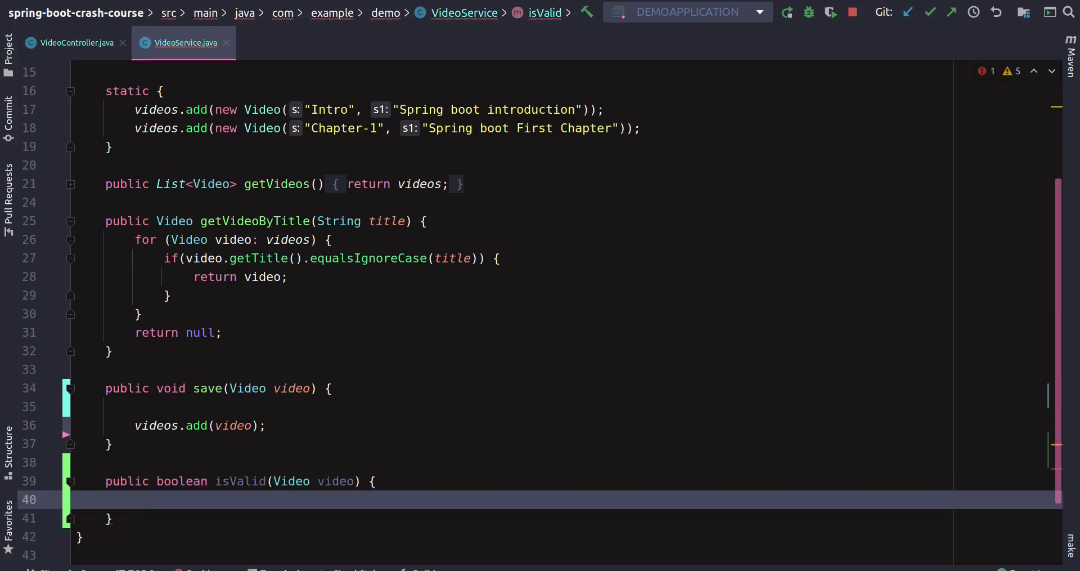
pyautogui.write('if(v')
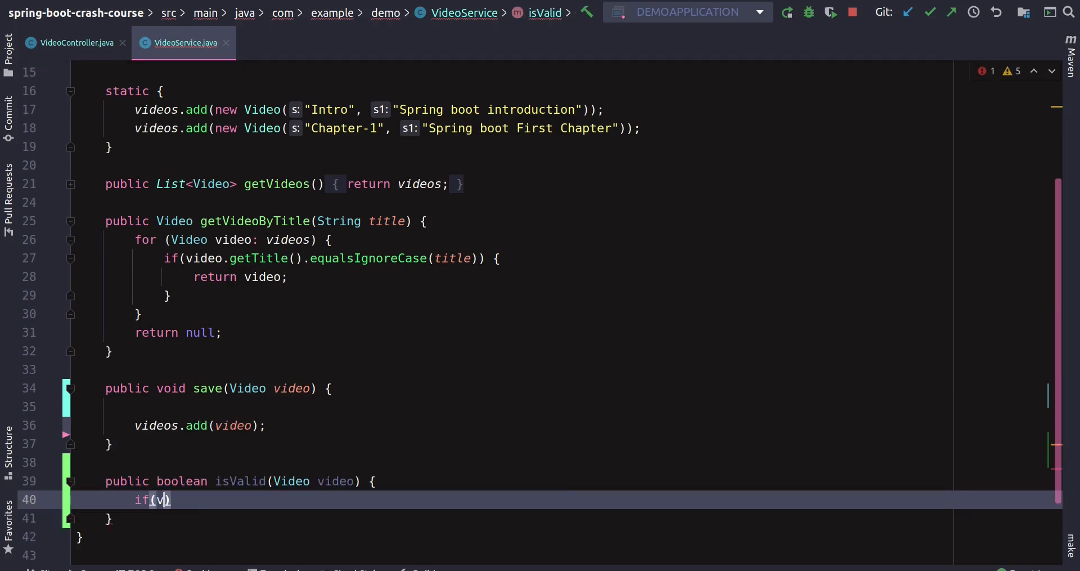
pyautogui.write('ideo.getTitle(')
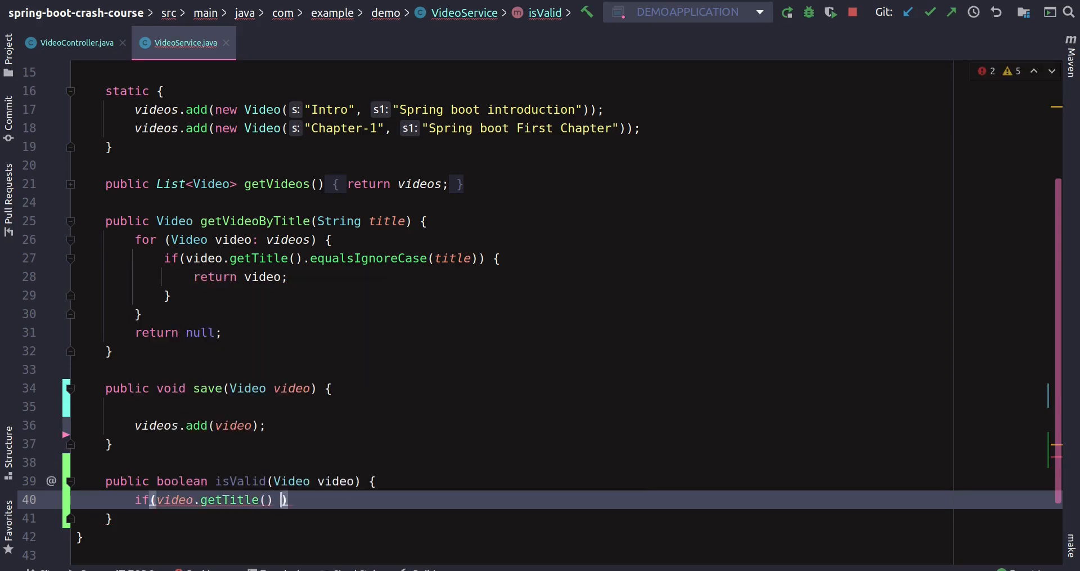
pyautogui.write('== null ||')
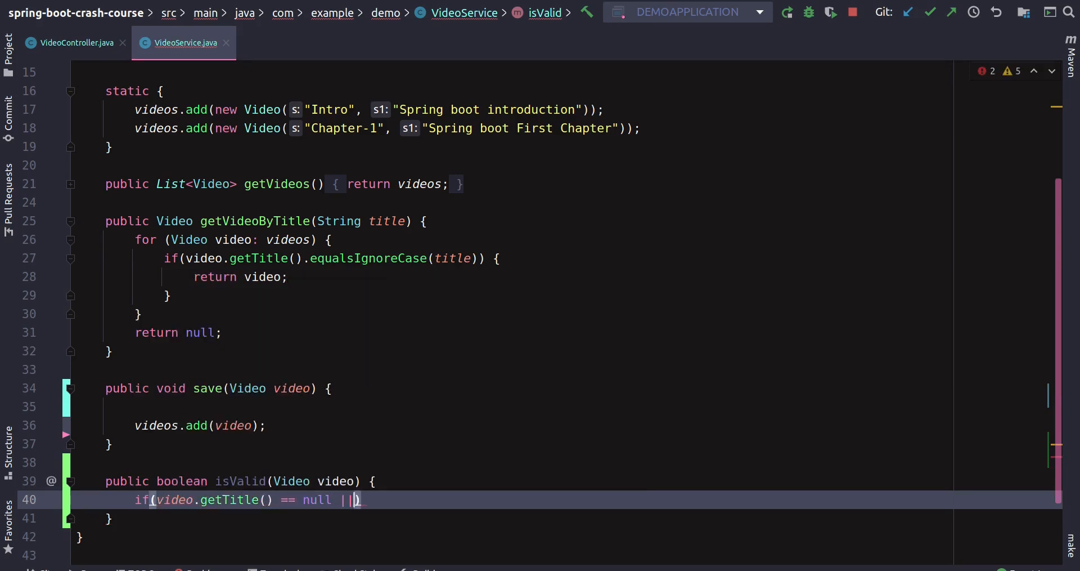
pyautogui.write('video.getDescription(')
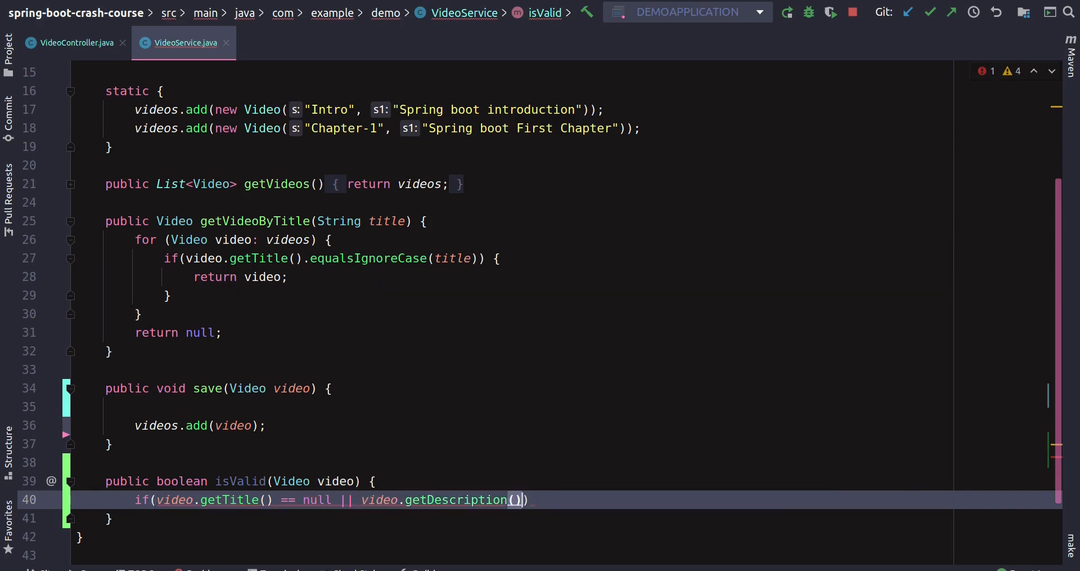
pyautogui.write('== null')
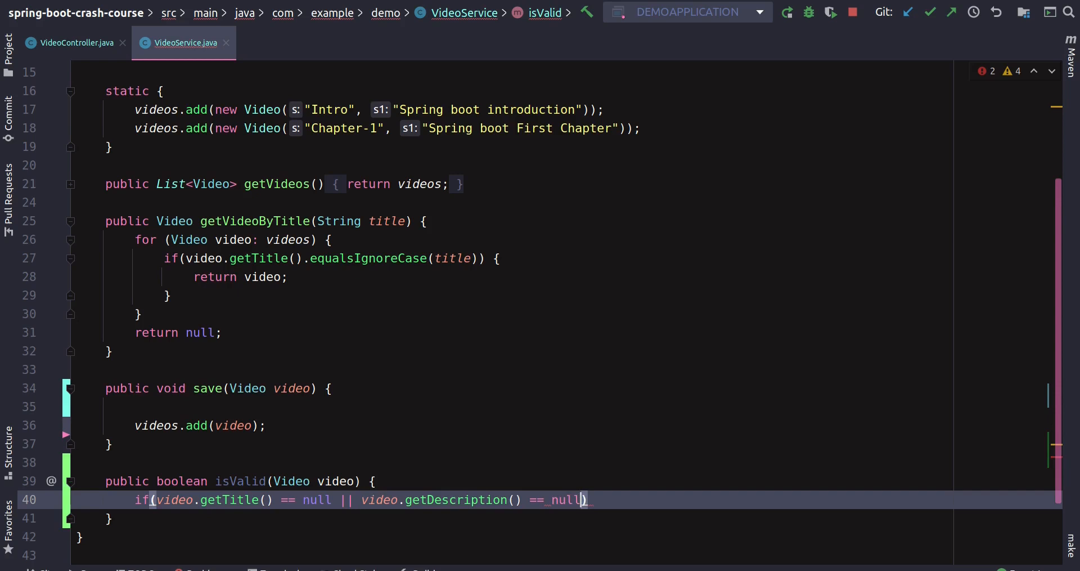
# Return false inside the null check and true after it
pyautogui.write('re')
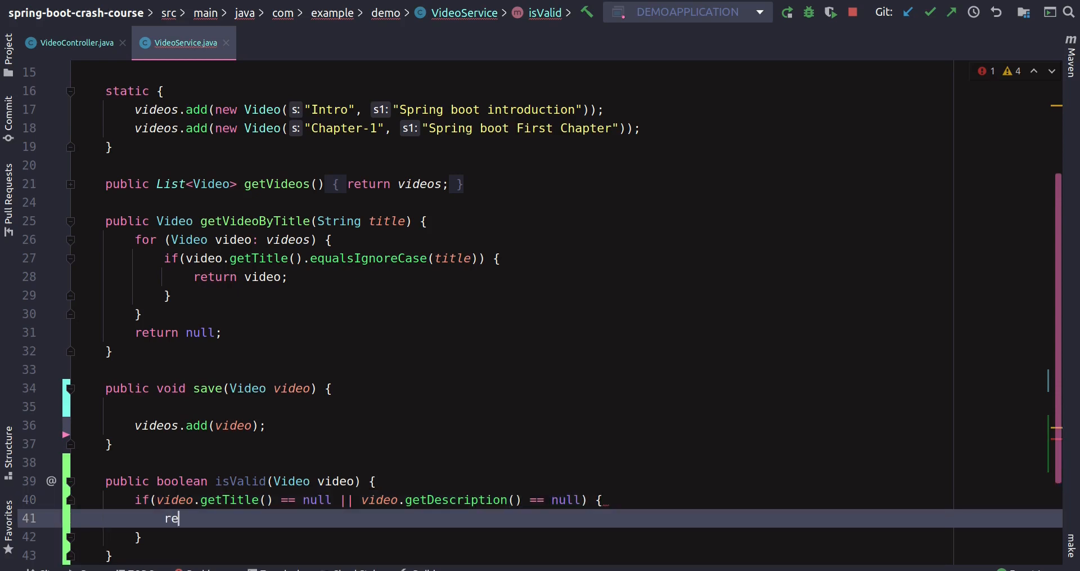
pyautogui.write('turn')
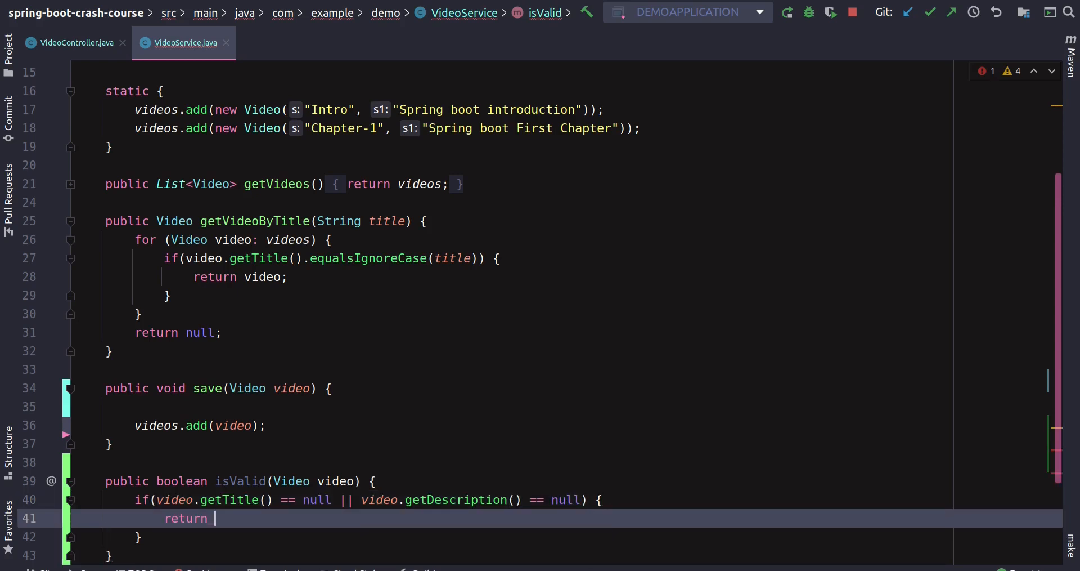
pyautogui.write('false;')
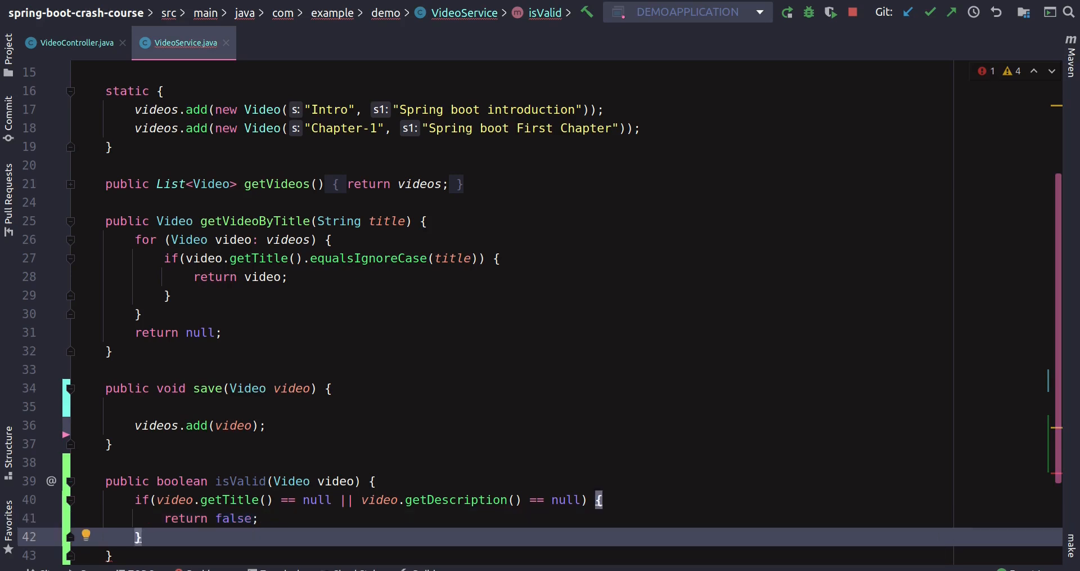
pyautogui.write('re')
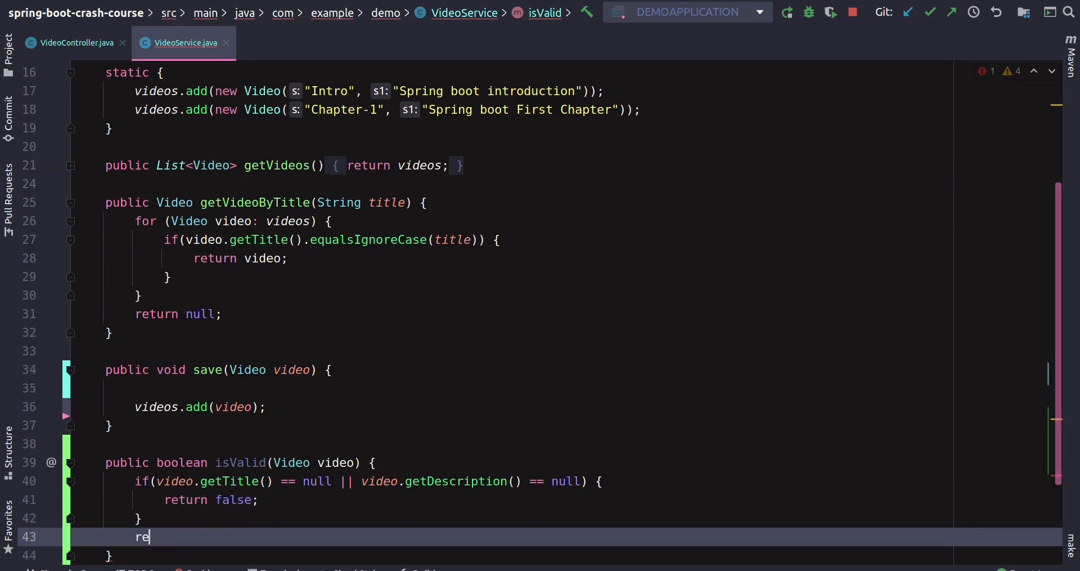
pyautogui.write('turn e')
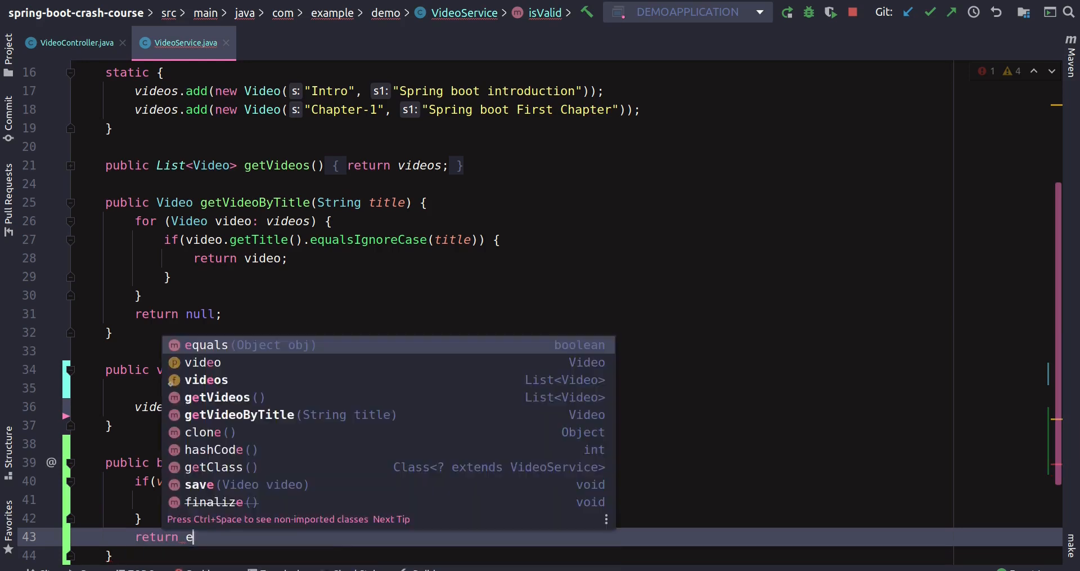
pyautogui.write('true;')
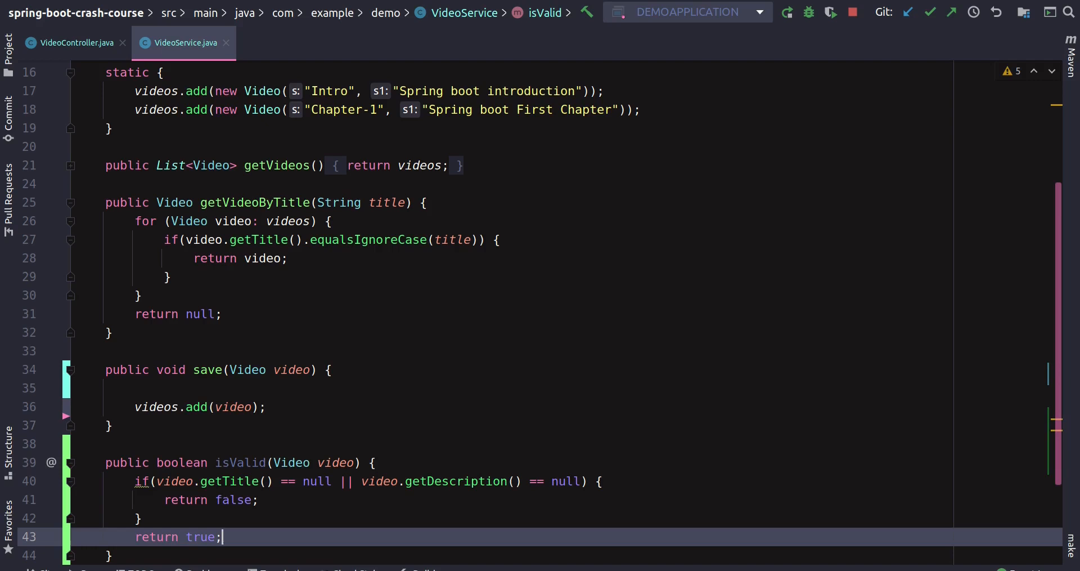
pyautogui.scroll(-3)
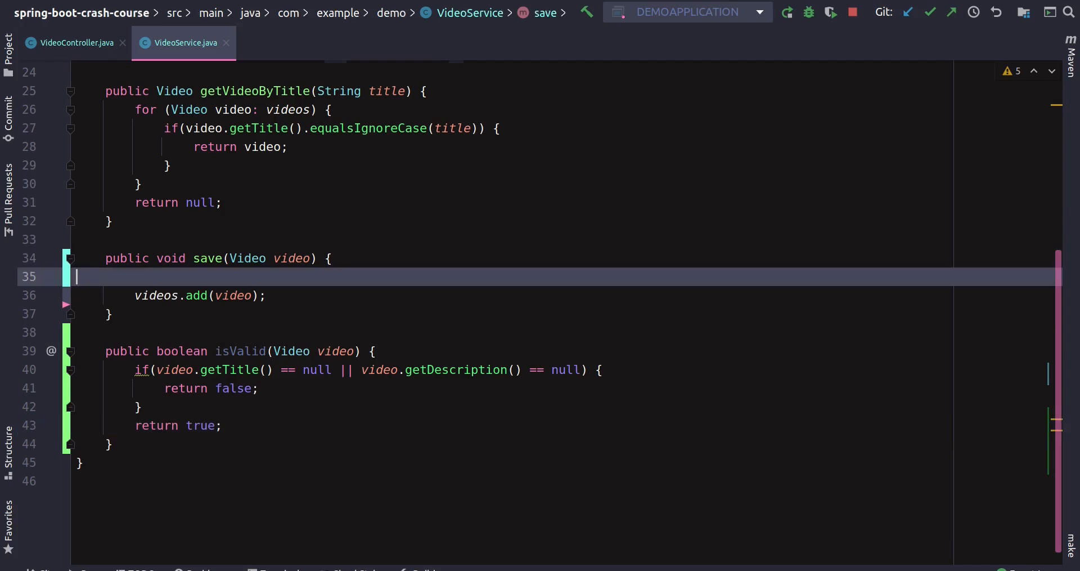
# Replace the boolean valid variable with an if(isValid(video)) guard around videos.add(video)
pyautogui.write('isV')
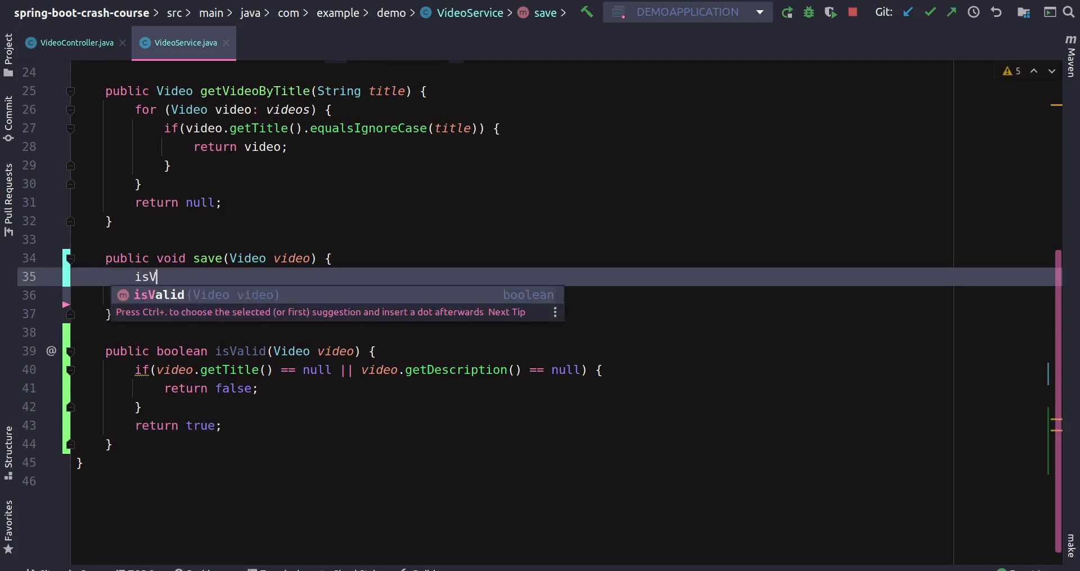
pyautogui.press('Tab')
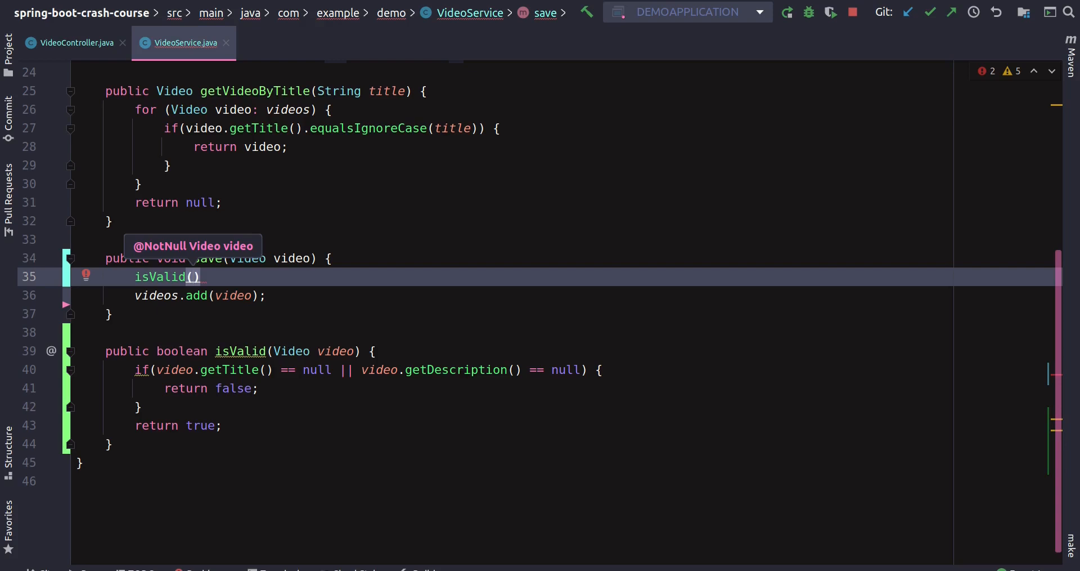
pyautogui.write('video')
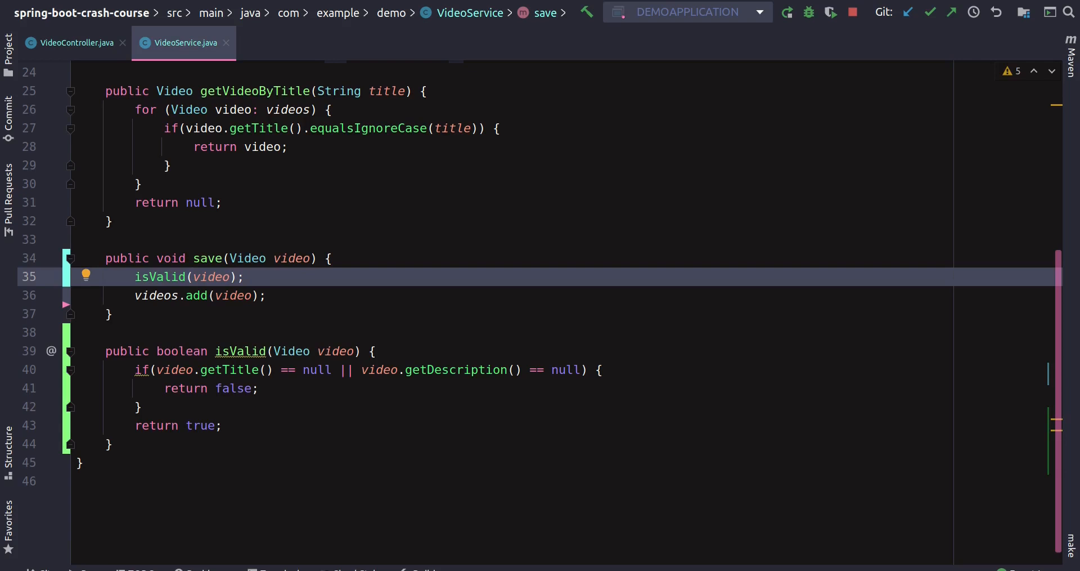
pyautogui.write('b')
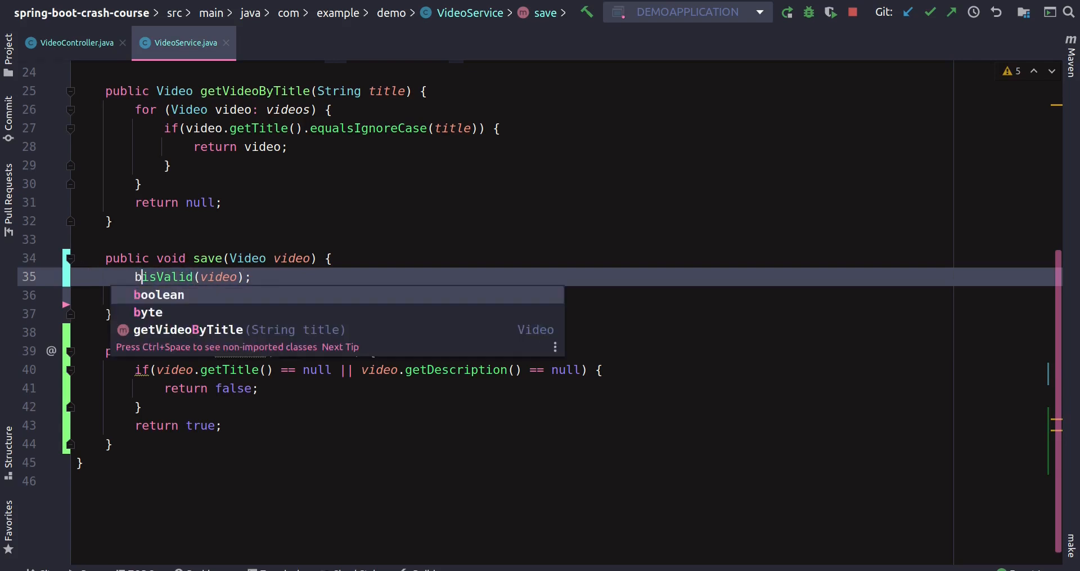
pyautogui.write('boolean valid =')
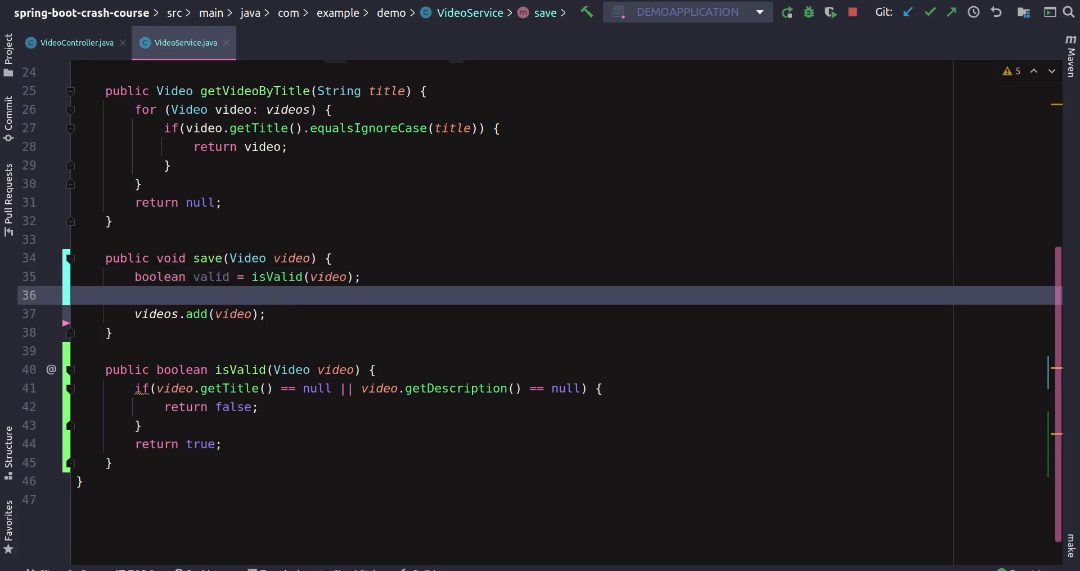
pyautogui.write('if')
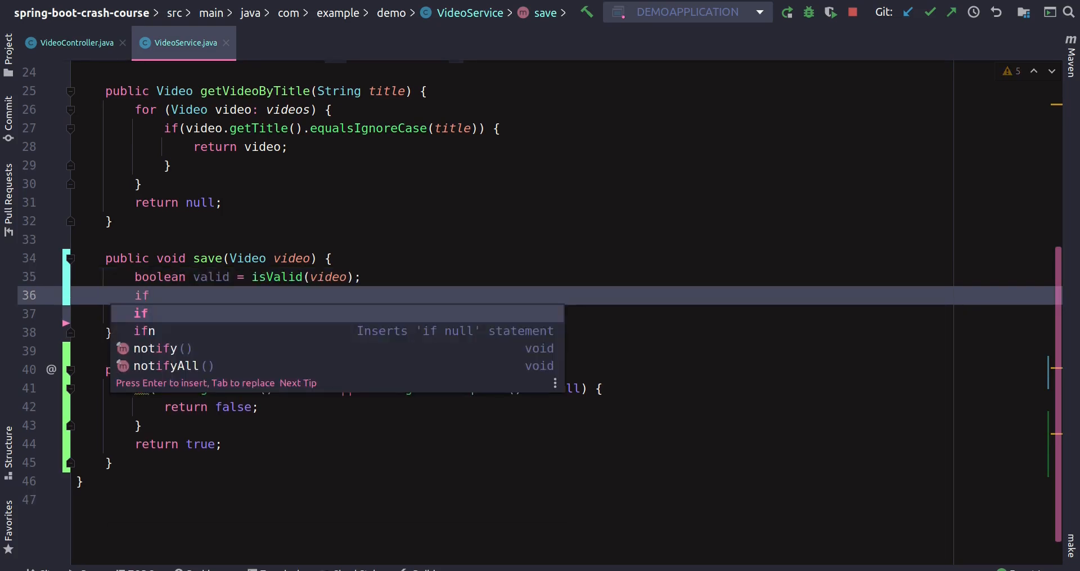
pyautogui.write('(valid')
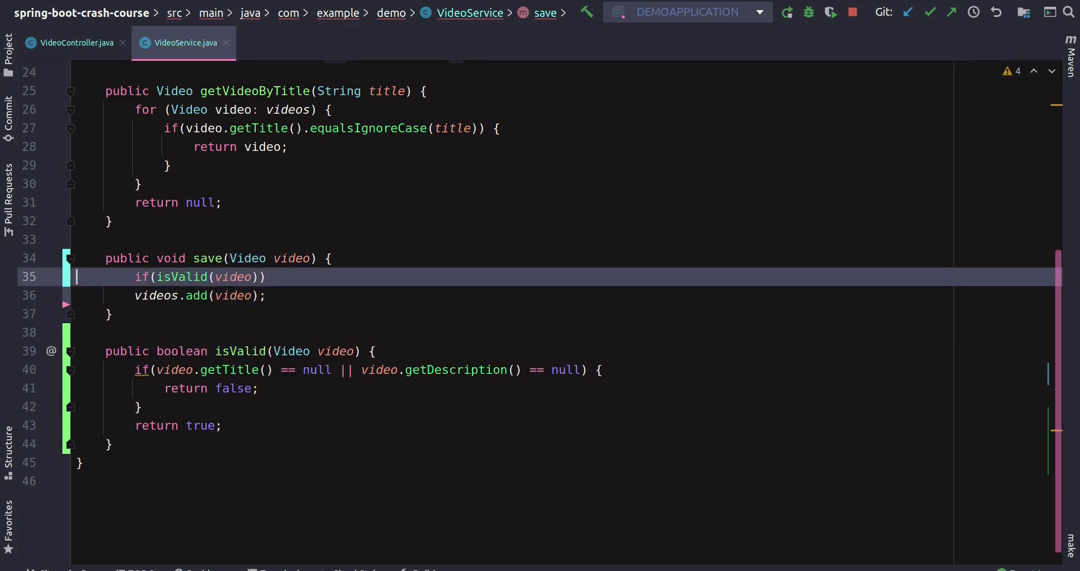
# Brace videos.add with return true, add return false after, and change void to boolean
pyautogui.write('{')
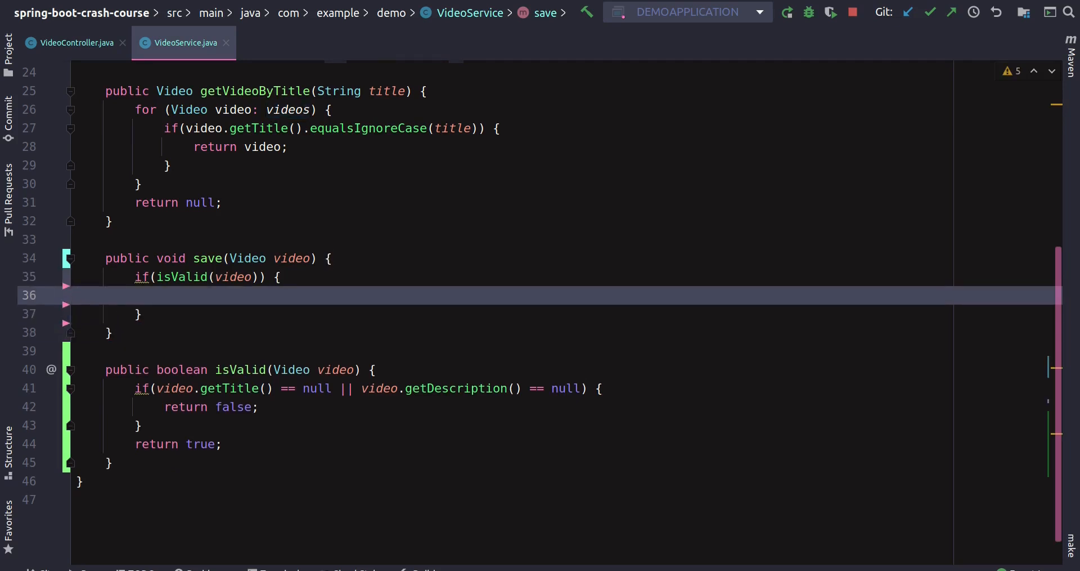
pyautogui.write('videos.add(video);')
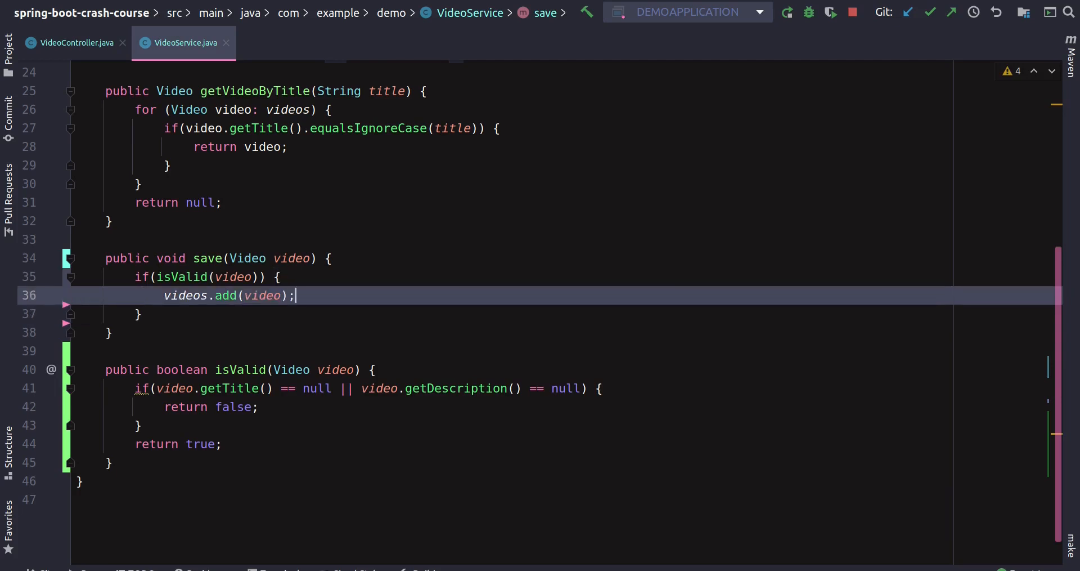
pyautogui.write('return;')
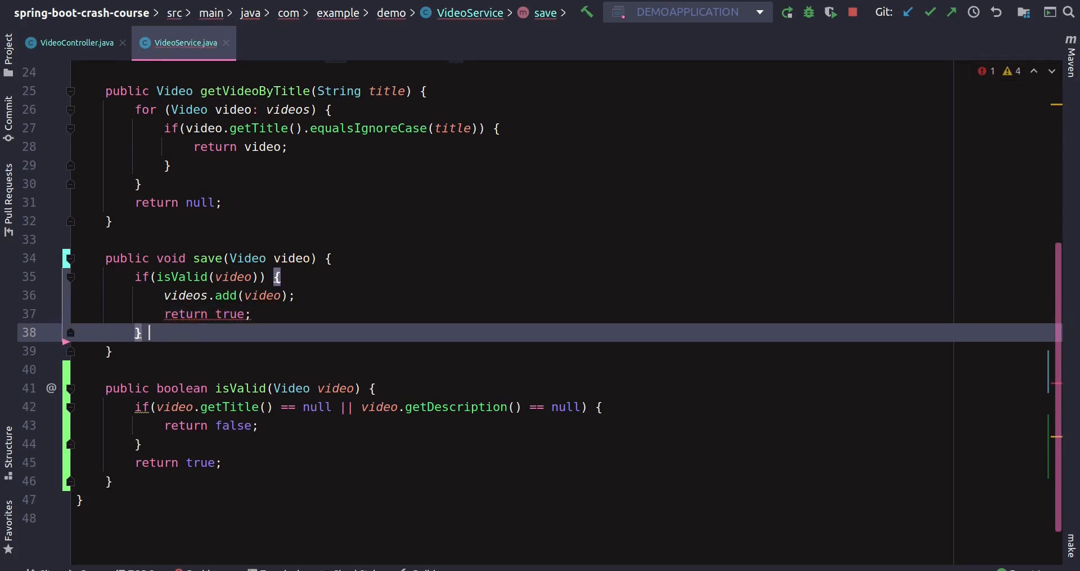
pyautogui.write('return;')
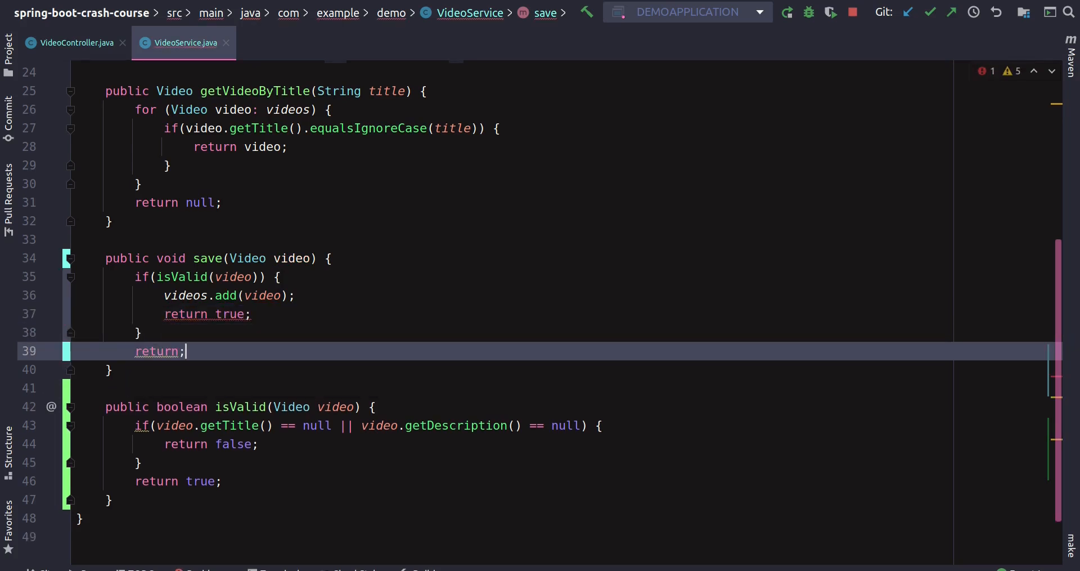
pyautogui.write('false')
pyautogui.click(220, 259)
pyautogui.write('b')
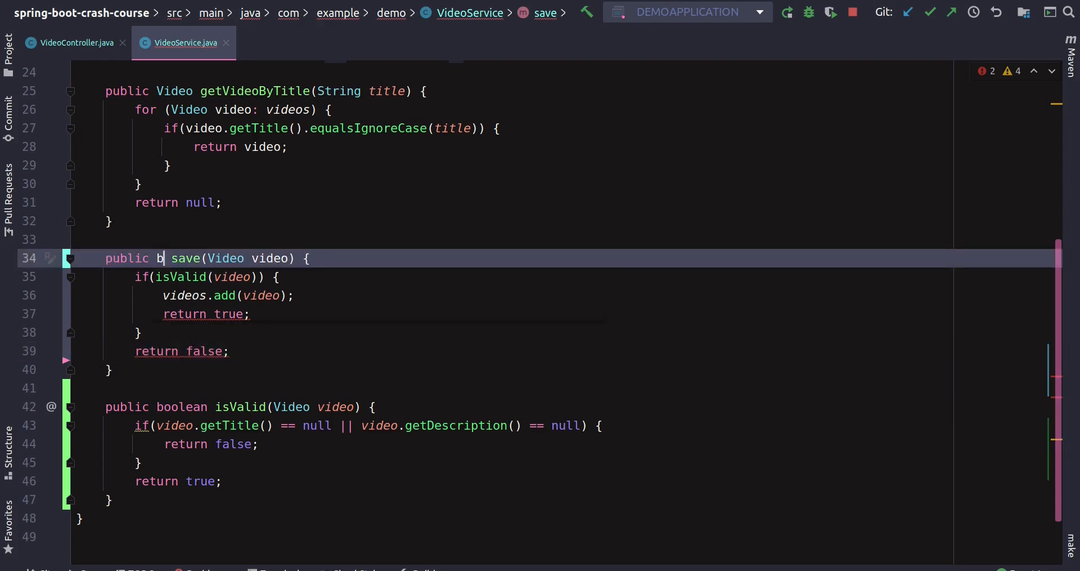
pyautogui.write('oolean')
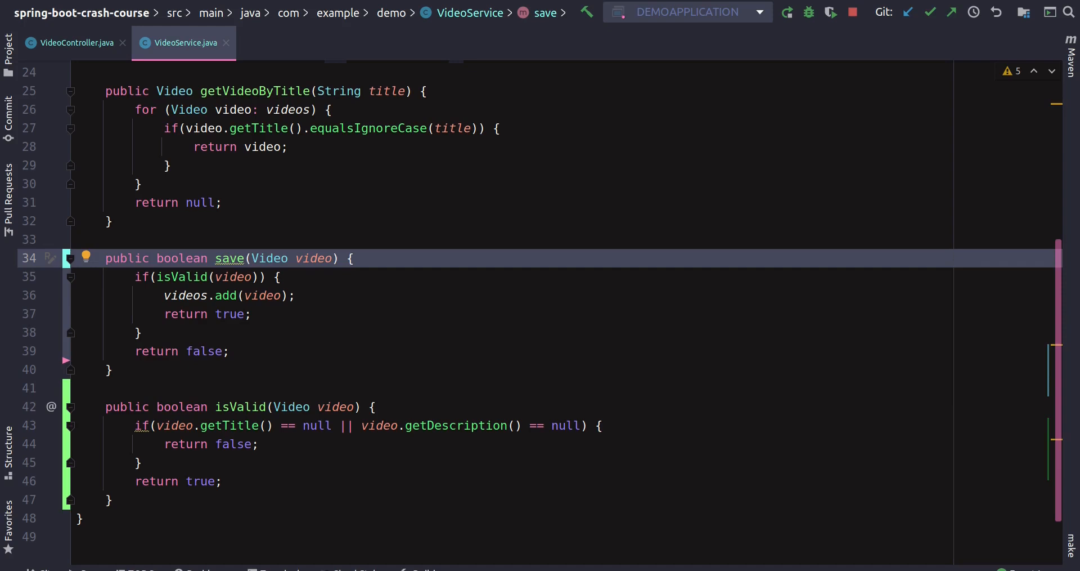
# Inspect the isValid call in save, then switch to the VideoController.java tab
pyautogui.click(207, 258)
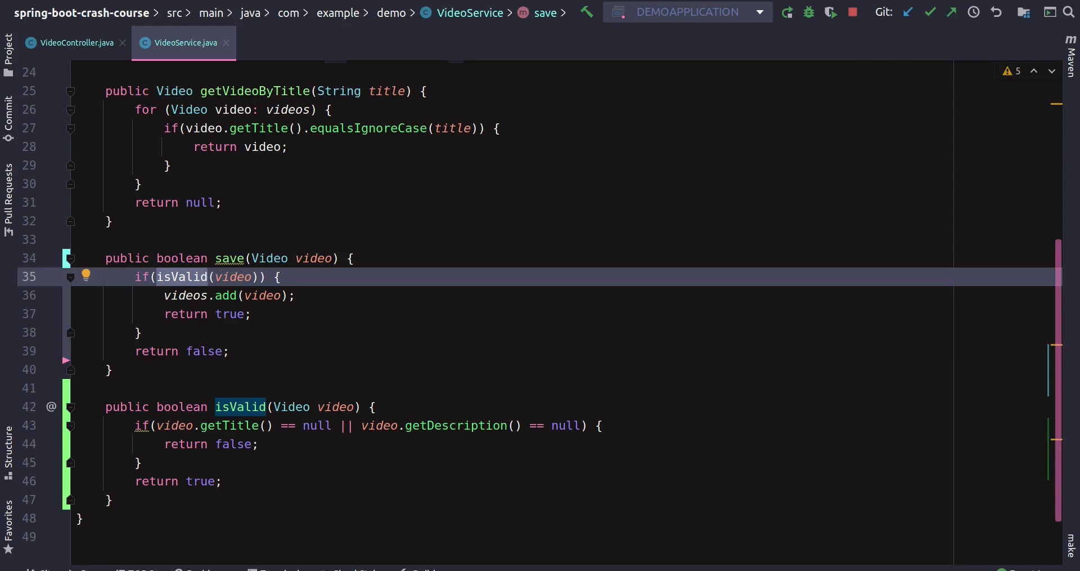
pyautogui.click(72, 42)
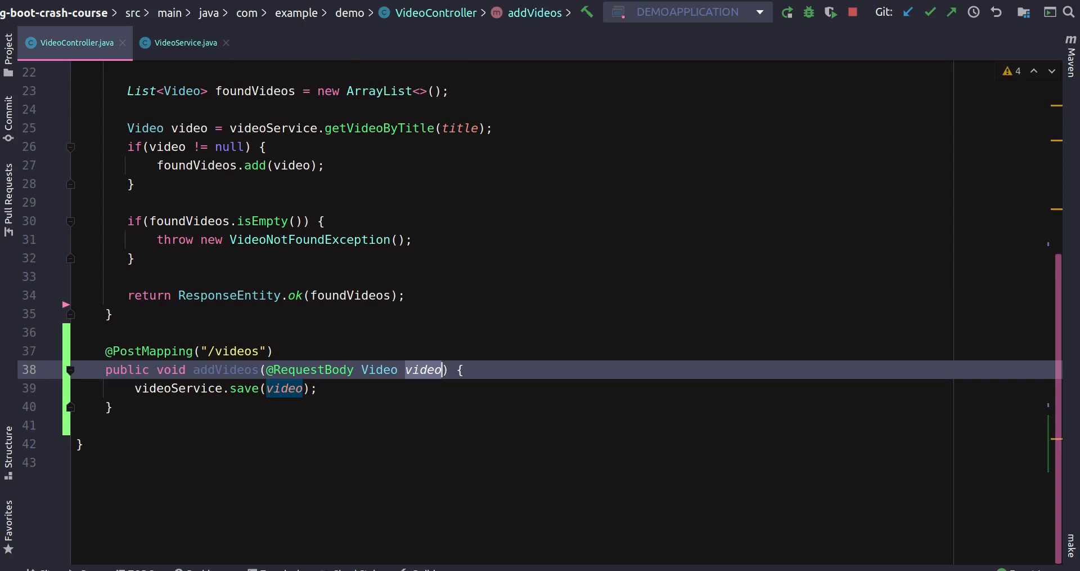
# Assign videoService.save(video) to boolean hasAdded and open an if(hasAdded) block
pyautogui.write('boolean')
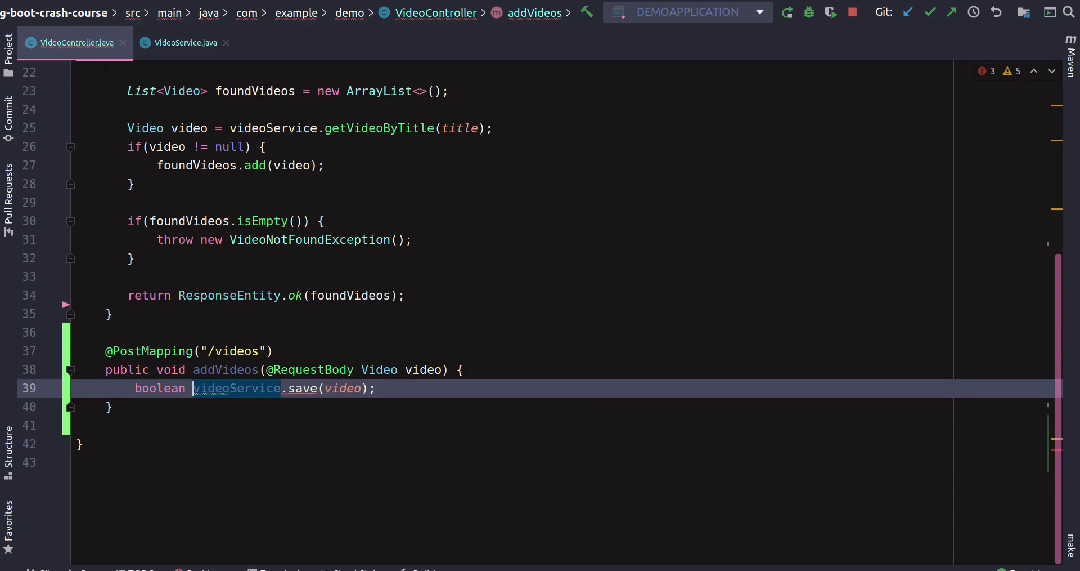
pyautogui.write('hasAddede')
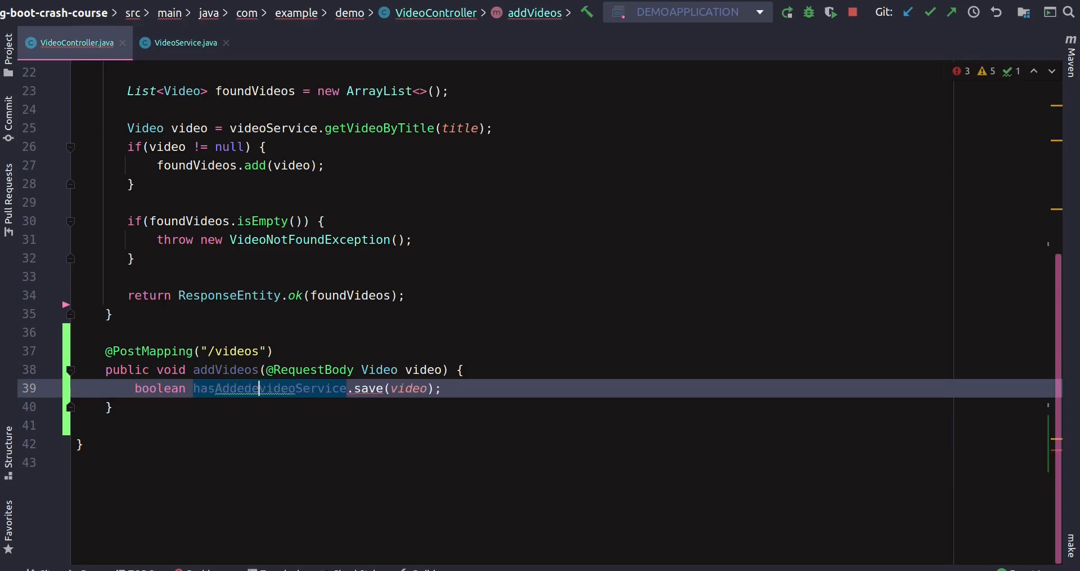
pyautogui.write('=')
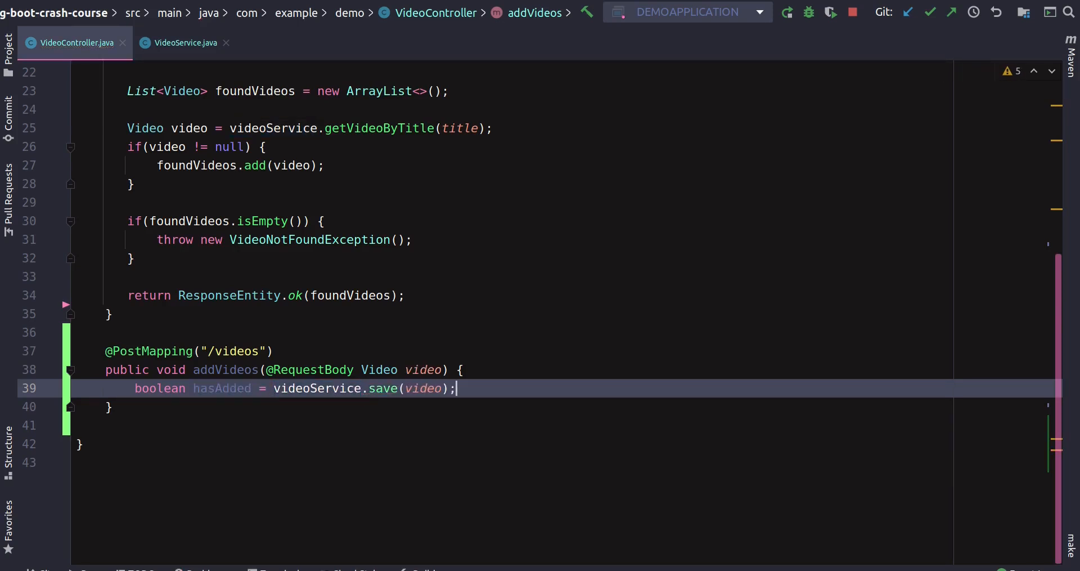
pyautogui.write('if(hasAdded')
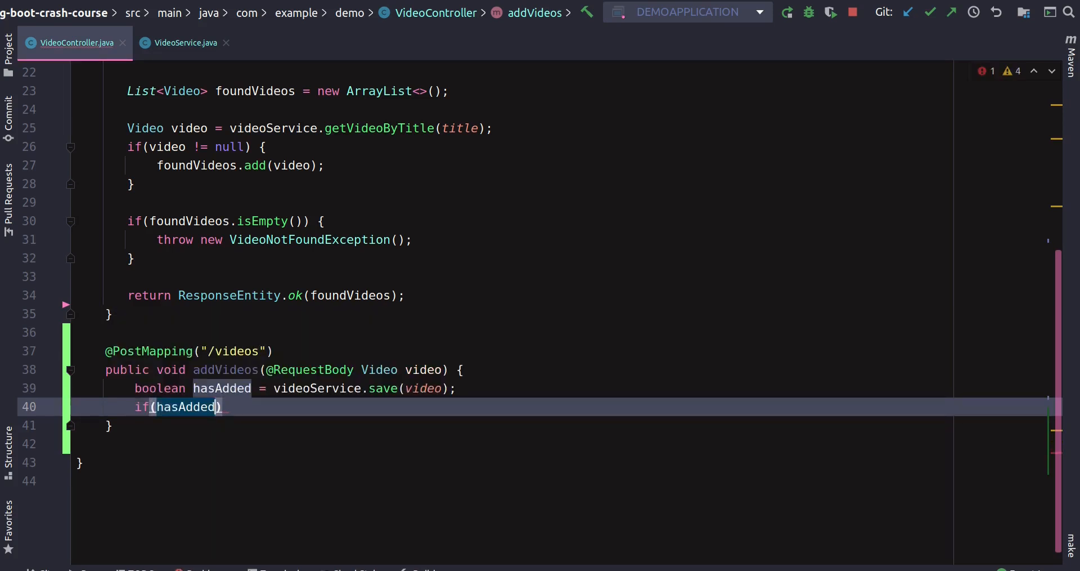
pyautogui.write('{')
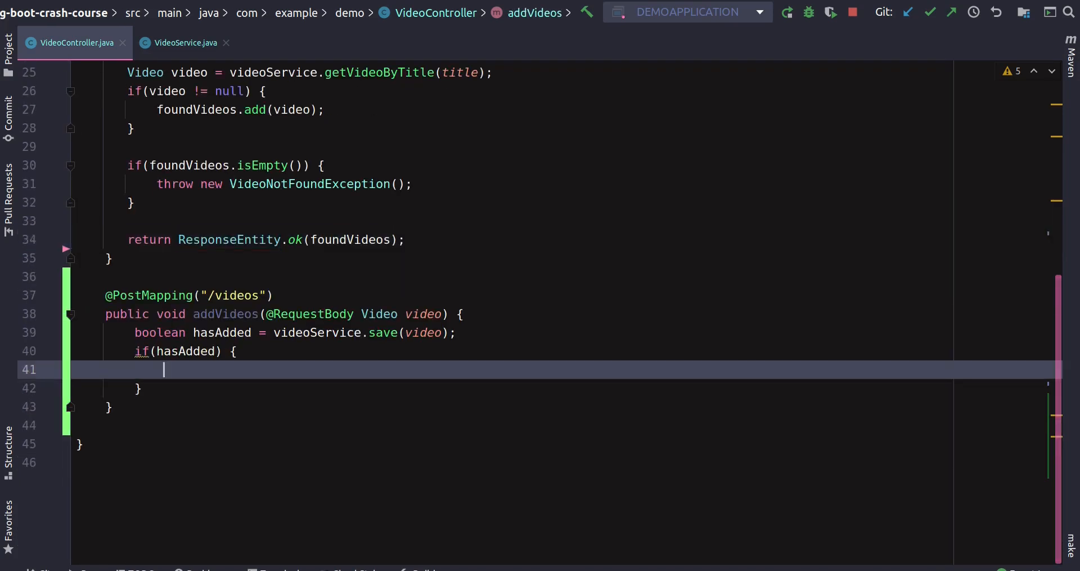
# Return ResponseEntity.ok() inside if(hasAdded), removing the accidental created() completion
pyautogui.write('return;')
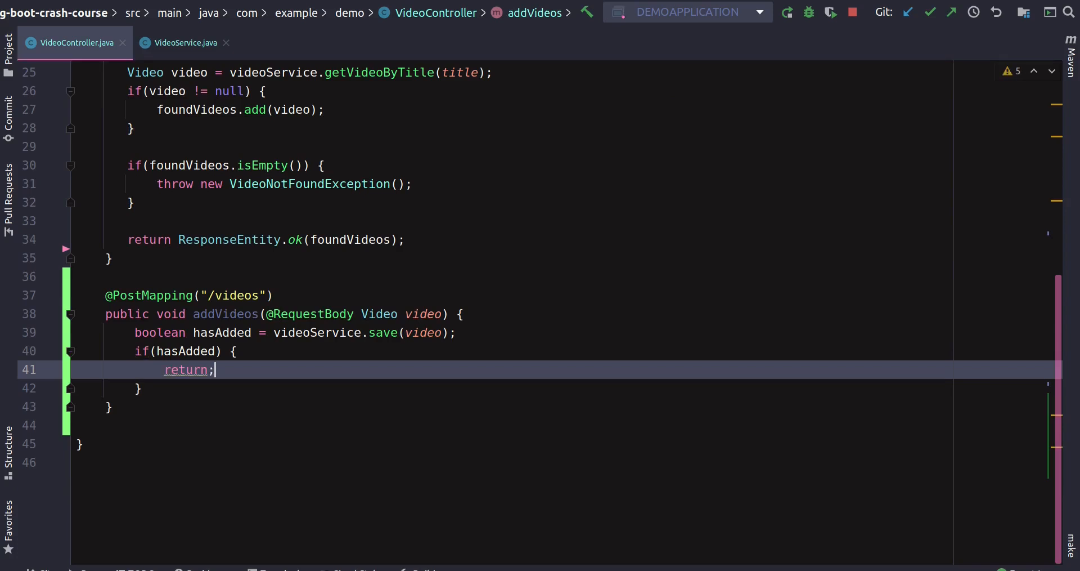
pyautogui.write('ResponseEntity')
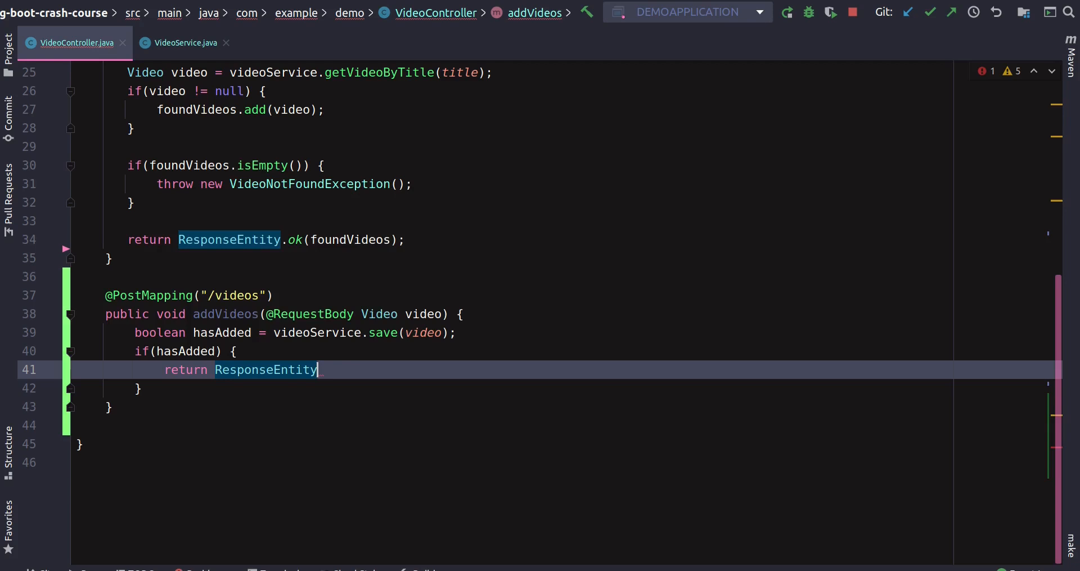
pyautogui.write('.ok')
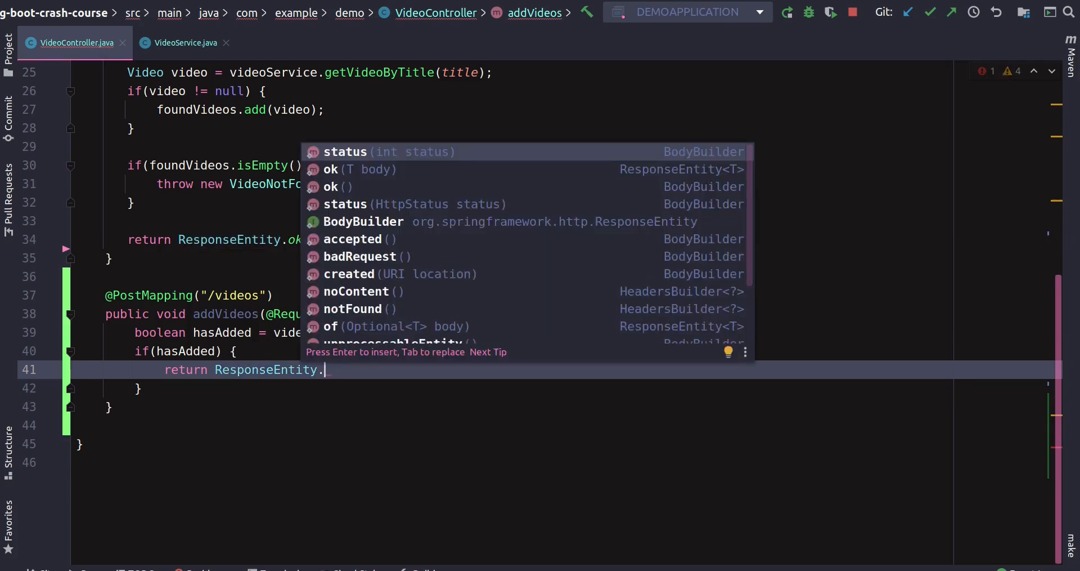
pyautogui.write('created("')
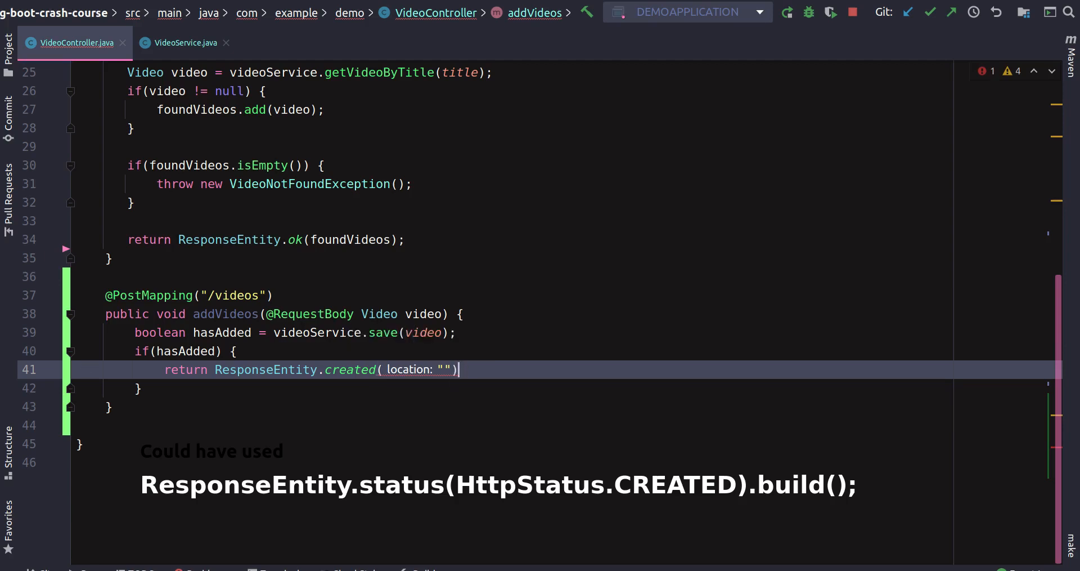
pyautogui.press('BackSpace')
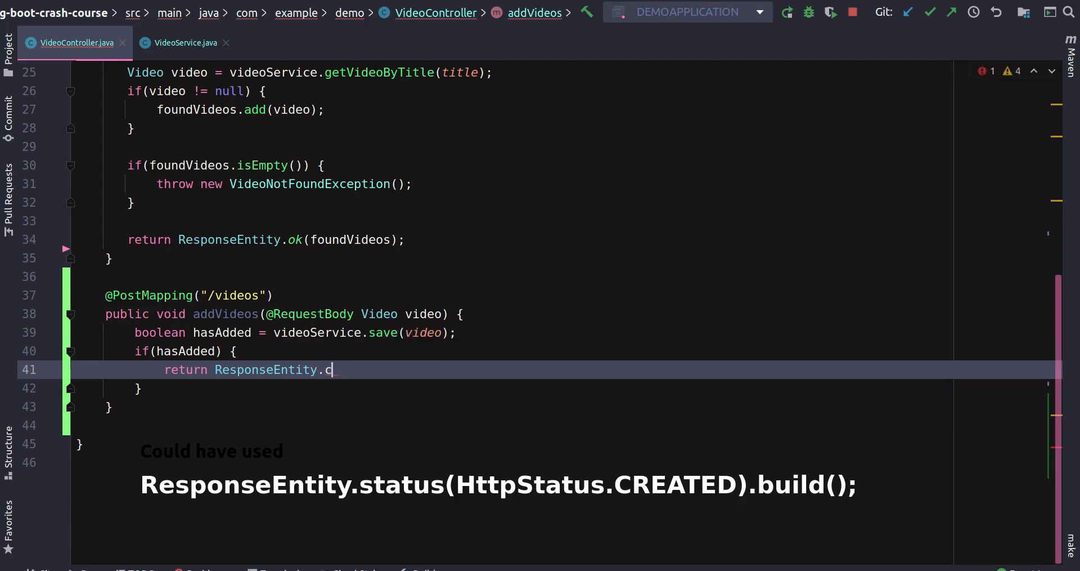
pyautogui.write('ok();')
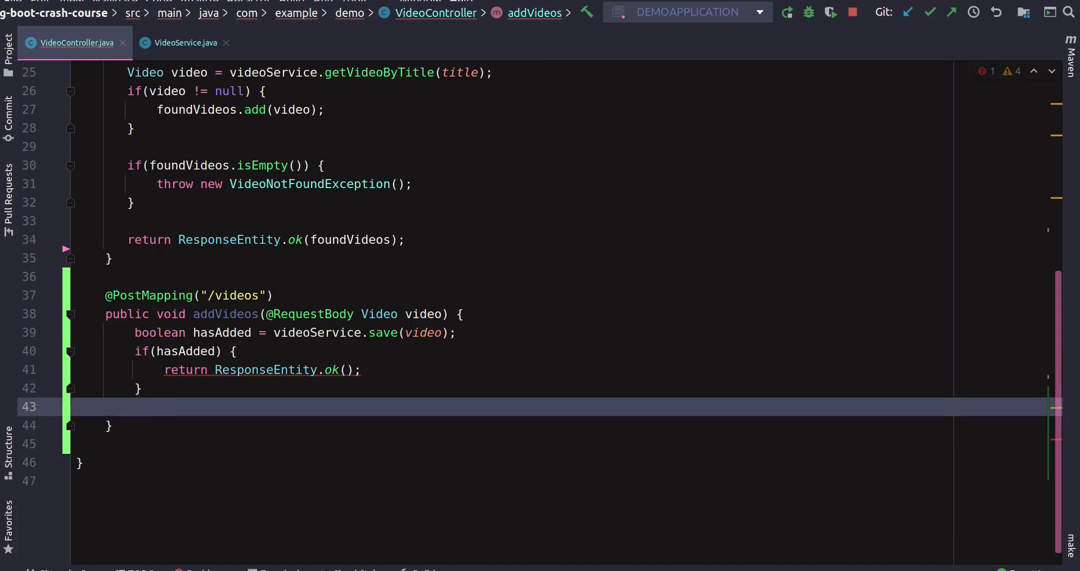
# Add return ResponseEntity.badRequest(); after the if(hasAdded) block
pyautogui.write('return;')
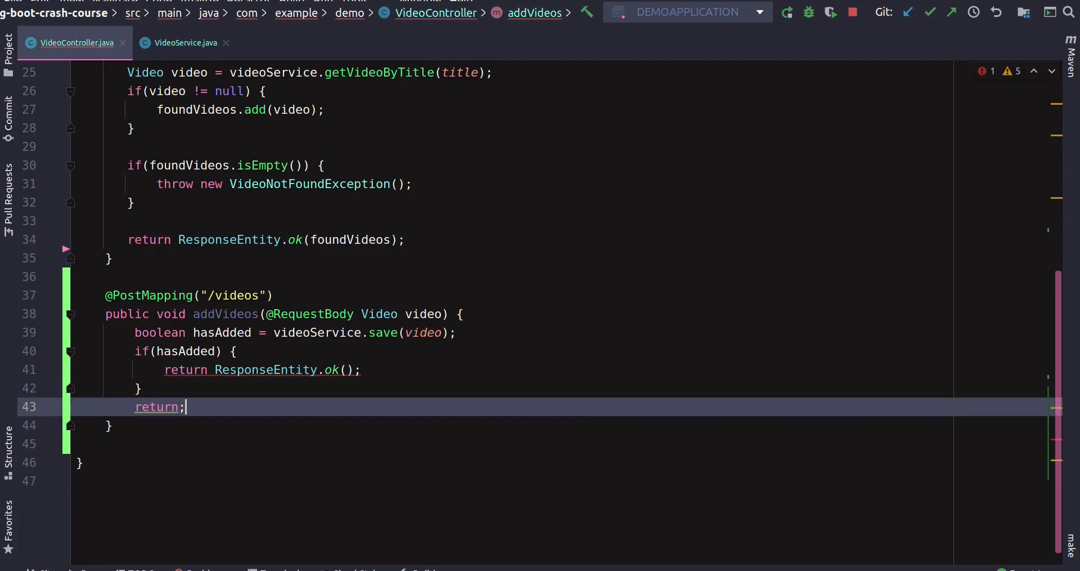
pyautogui.write('ResponseEntity.')
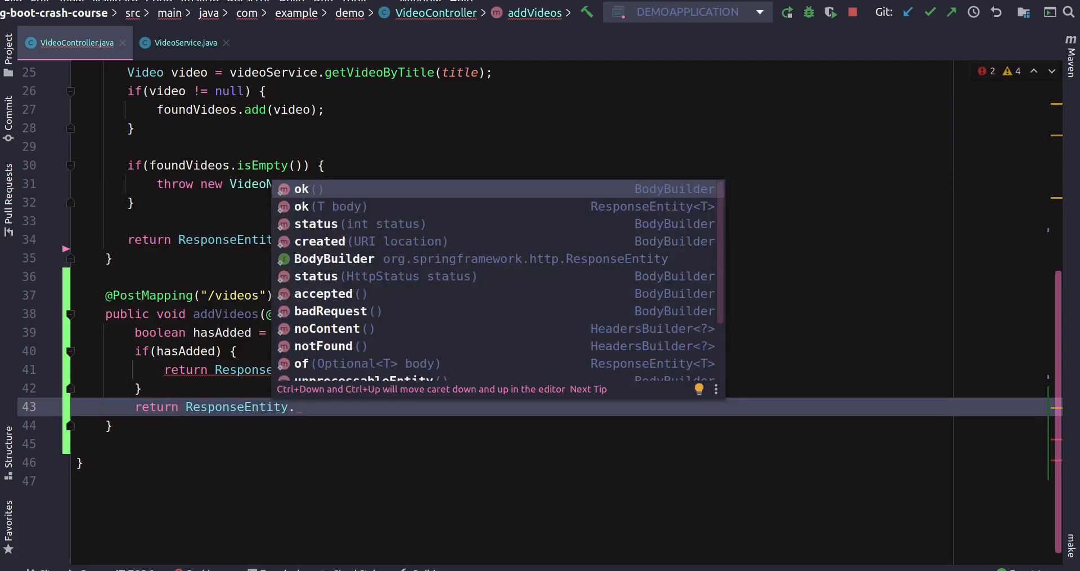
pyautogui.write('b')
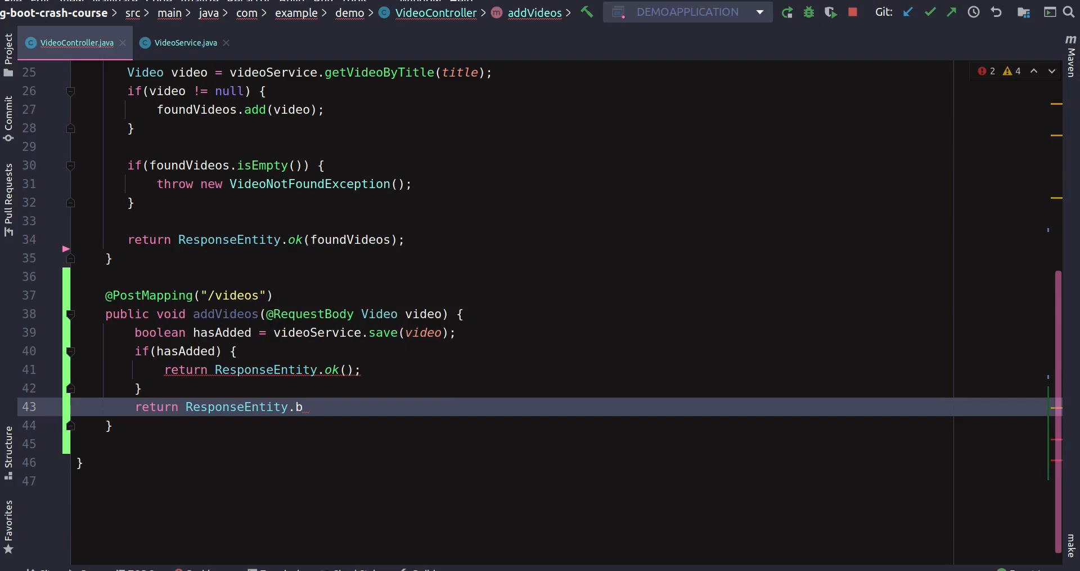
pyautogui.press('Backspace')
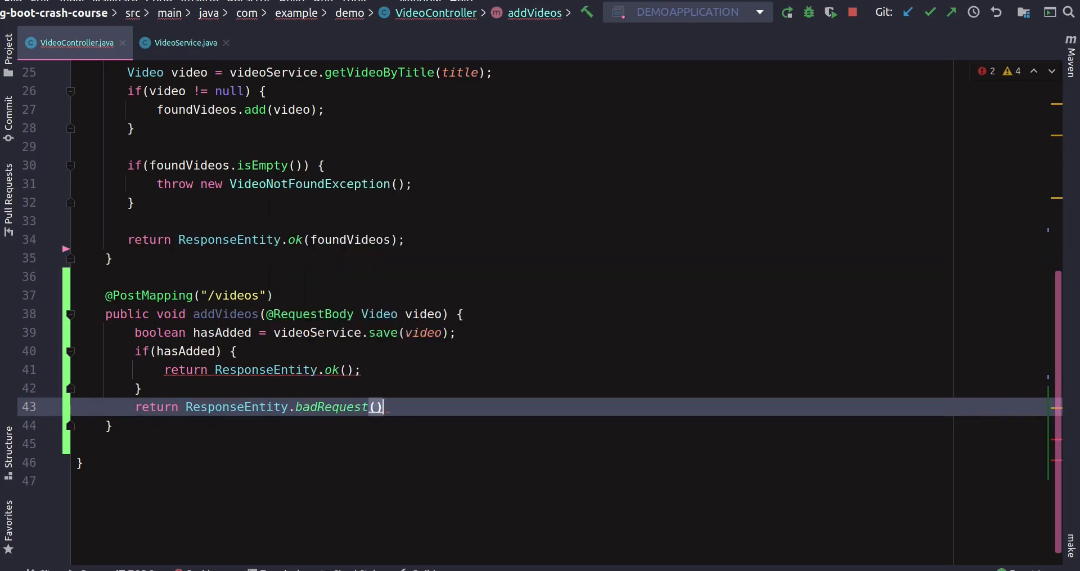
pyautogui.write(';')
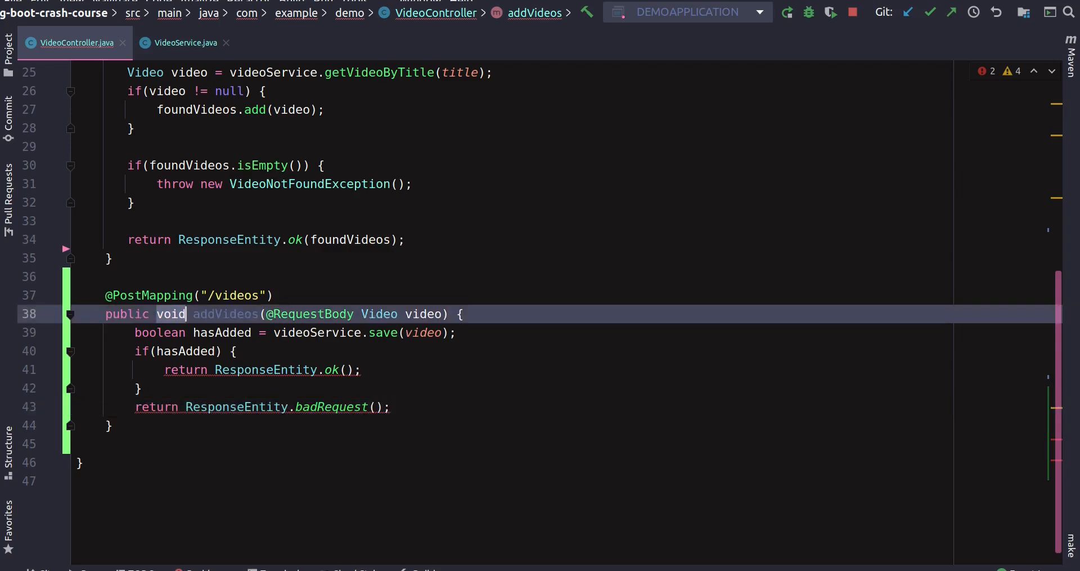
# Change addVideos to return ResponseEntity<String> and append .build() to ok() and badRequest()
pyautogui.write('Res')
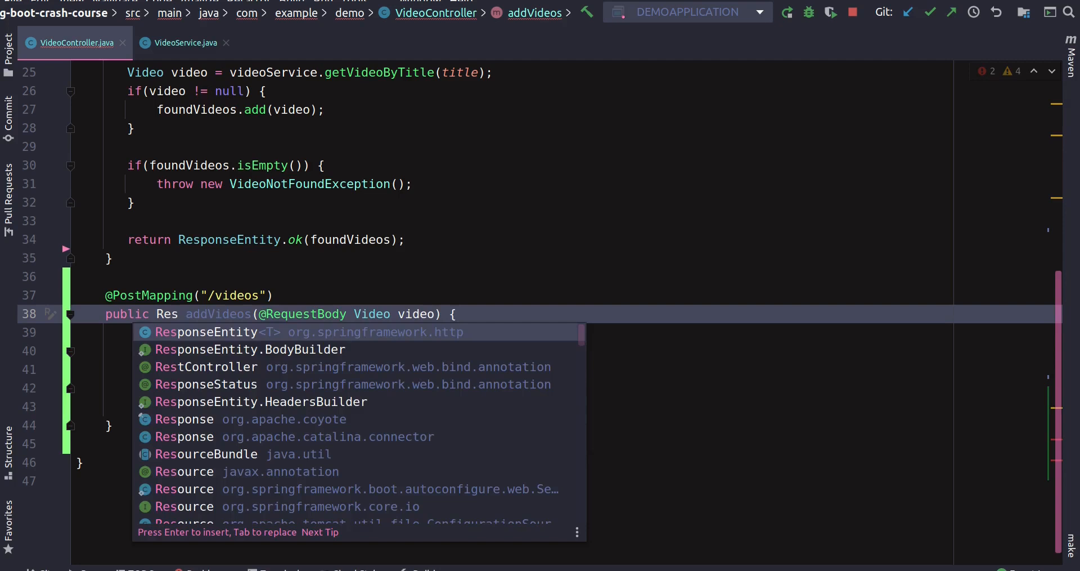
pyautogui.press('Enter')
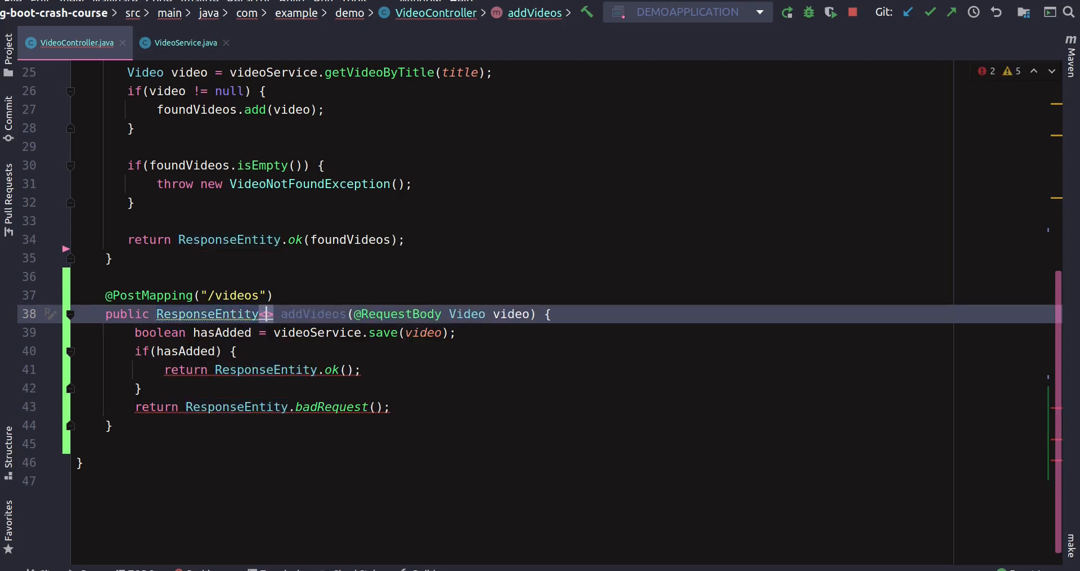
pyautogui.write('String')
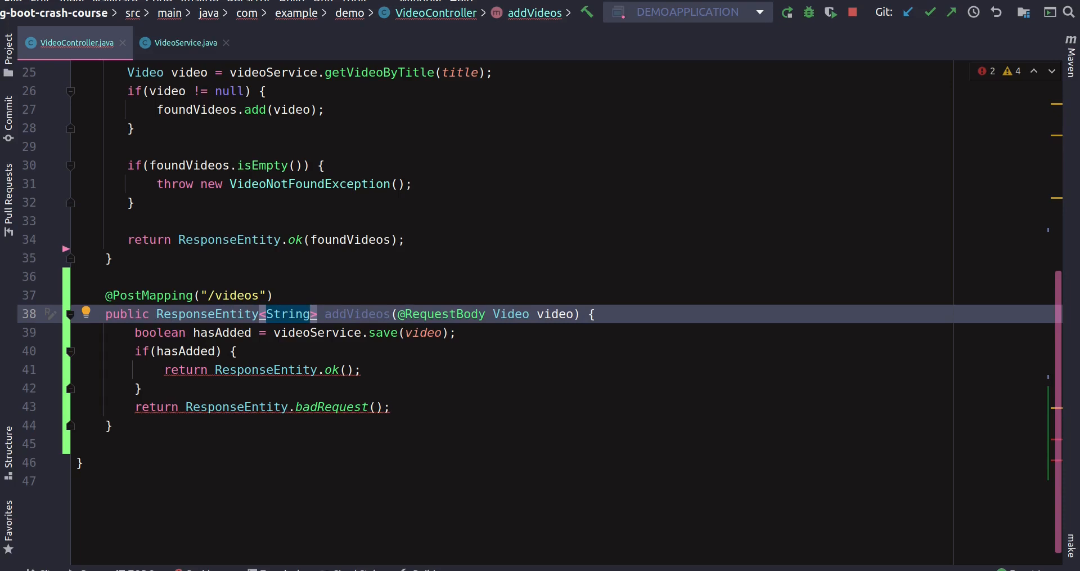
pyautogui.write('.b')
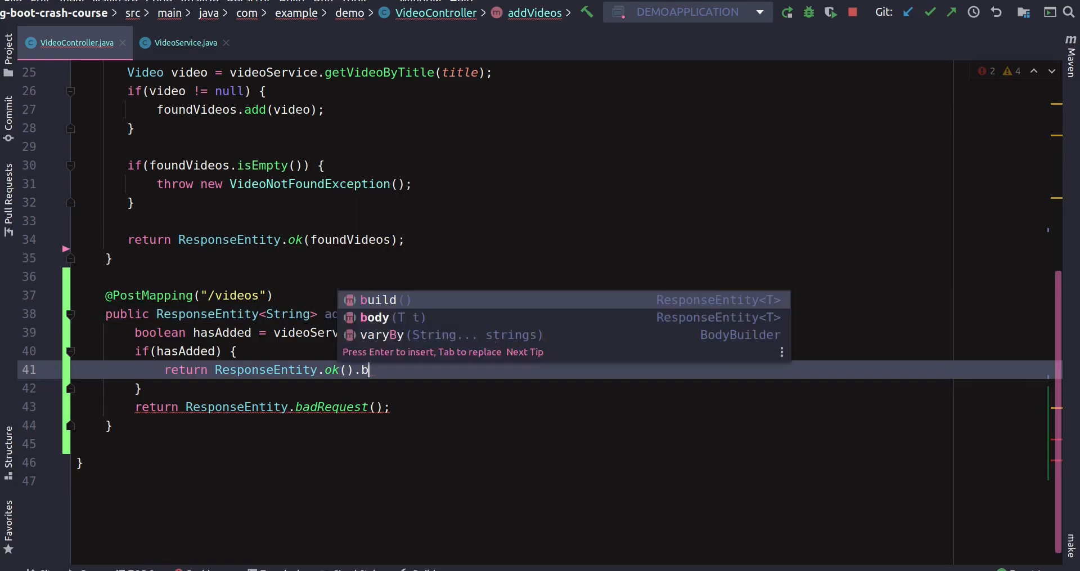
pyautogui.press('Enter')
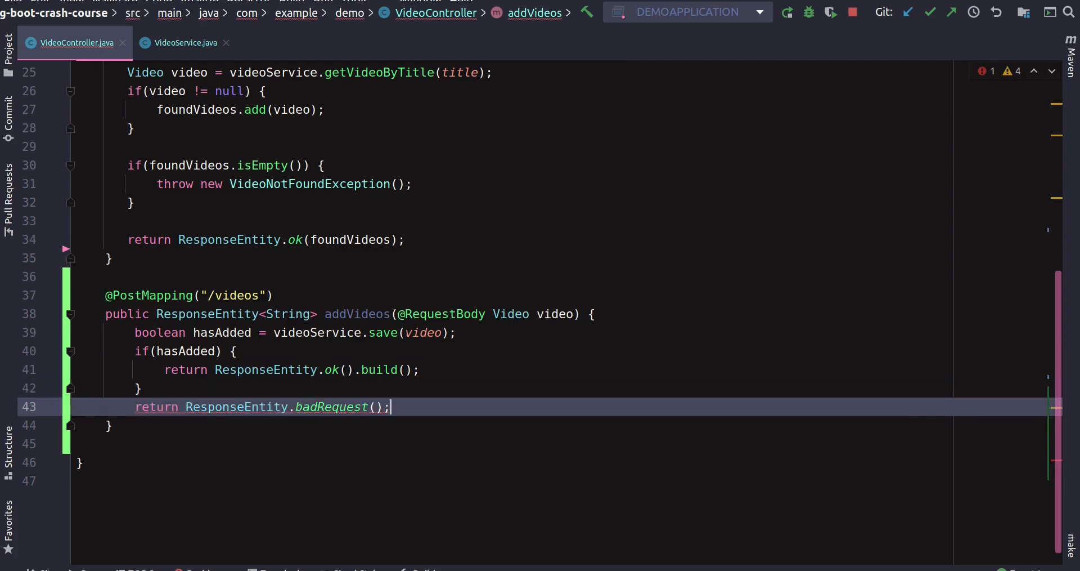
pyautogui.write('.b')
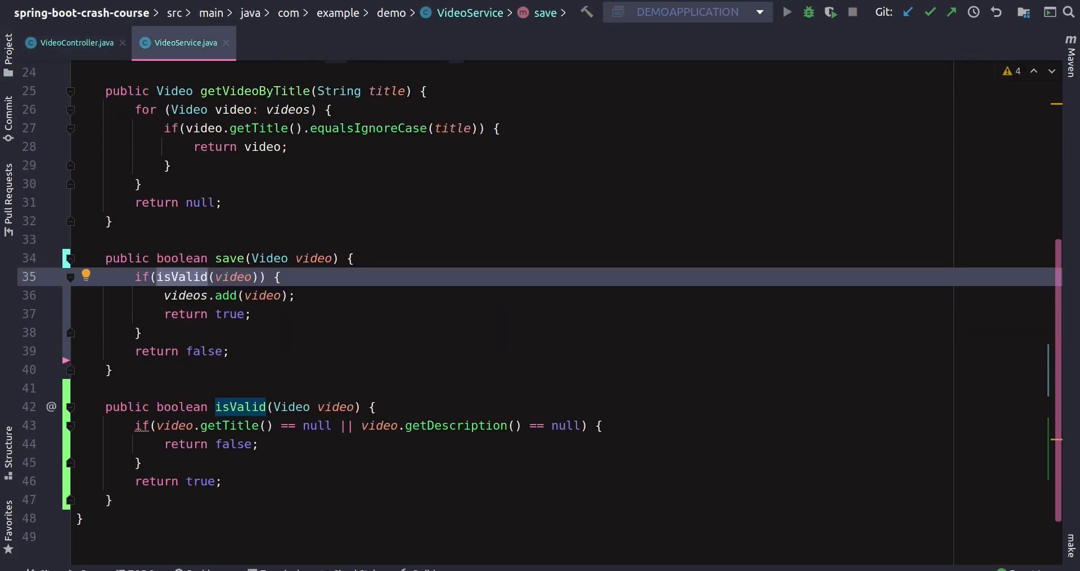
# Return to the VideoController.java tab, then switch to Postman
pyautogui.click(74, 42)
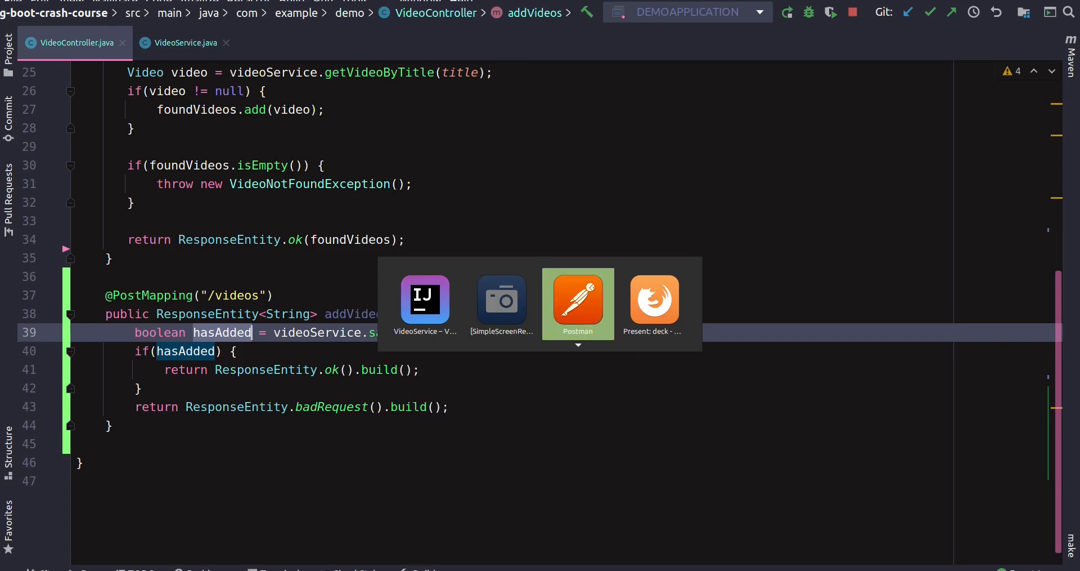
pyautogui.click(577, 303)
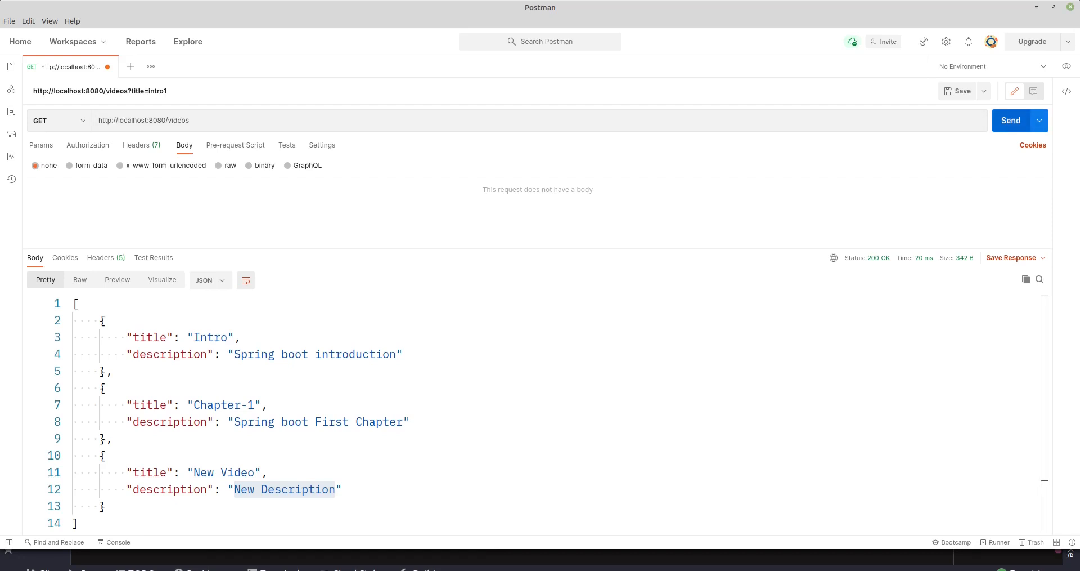
# POST the New Video JSON to /videos for 200 OK, then GET the list showing three videos
pyautogui.click(1011, 120)
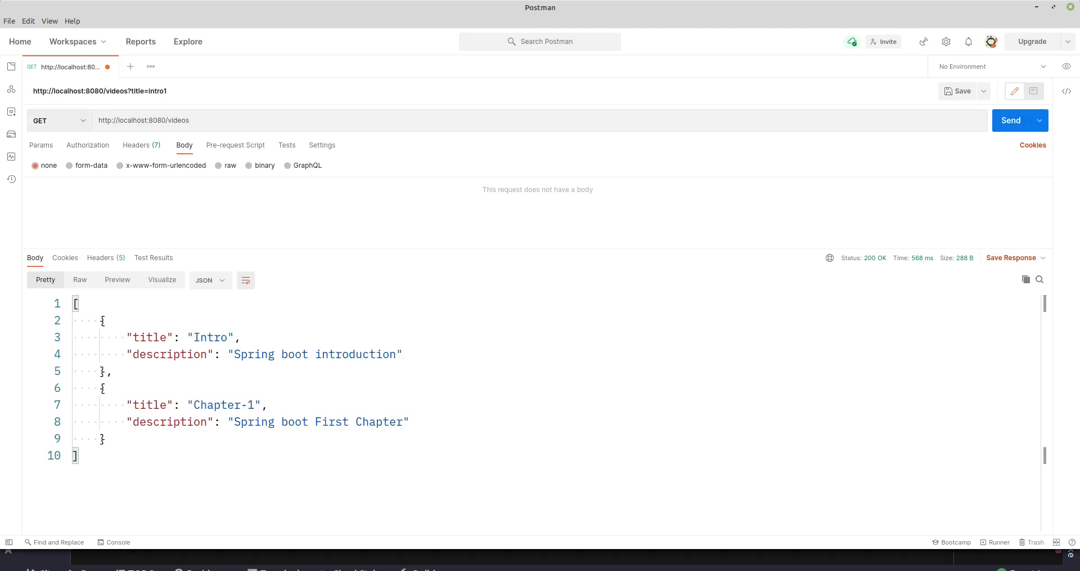
pyautogui.click(59, 119)
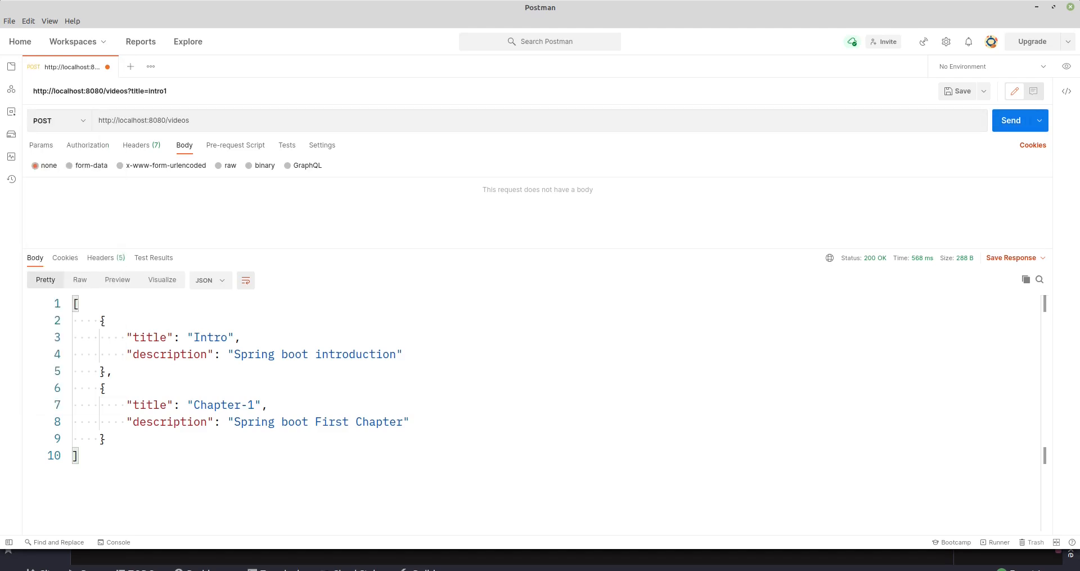
pyautogui.click(221, 166)
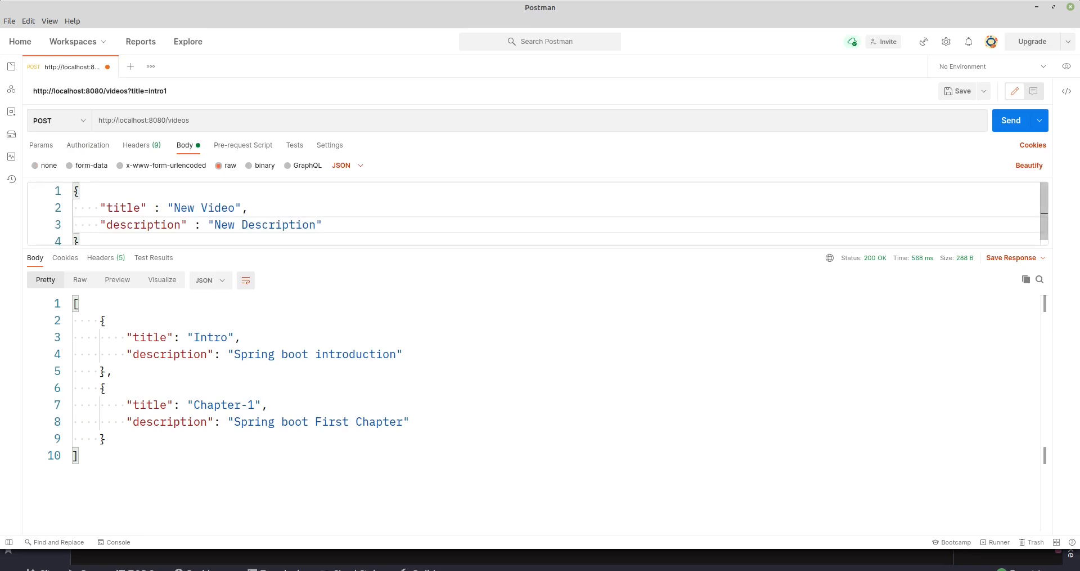
pyautogui.click(1011, 120)
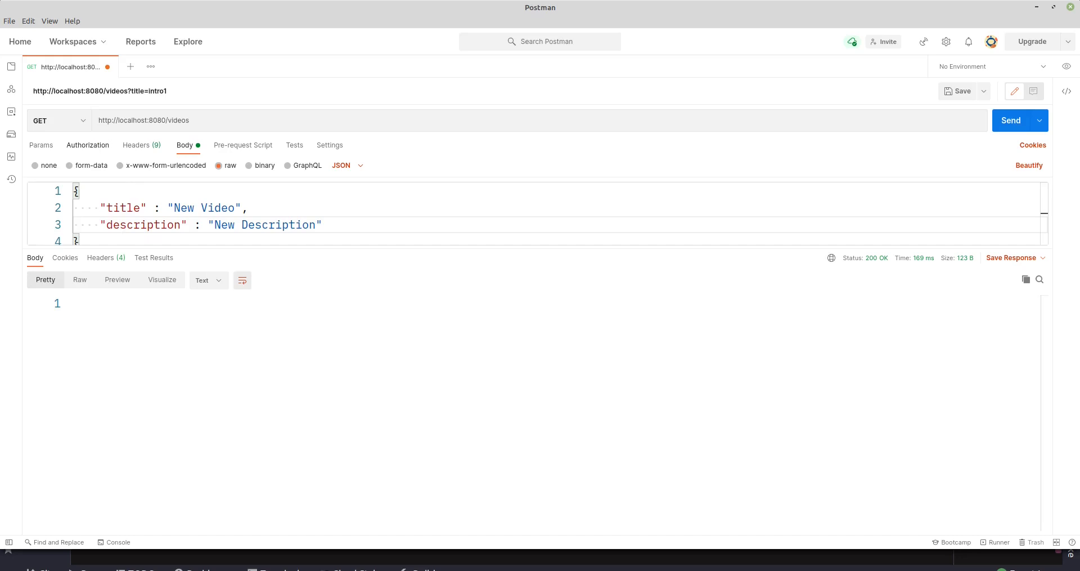
pyautogui.click(1011, 120)
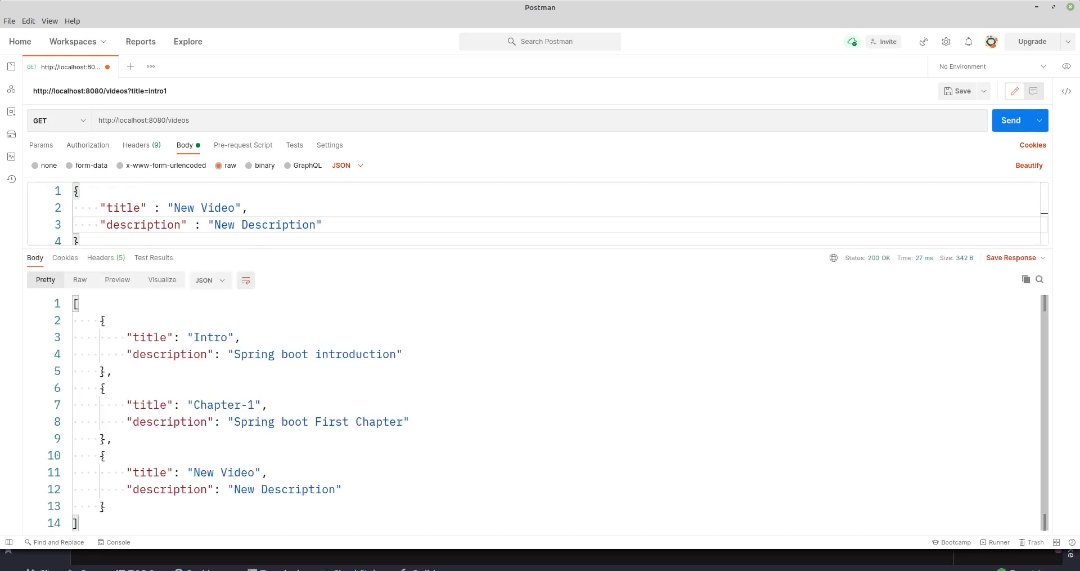
# POST a title-less video with description 'Another Description' and get 400 Bad Request
pyautogui.click(58, 120)
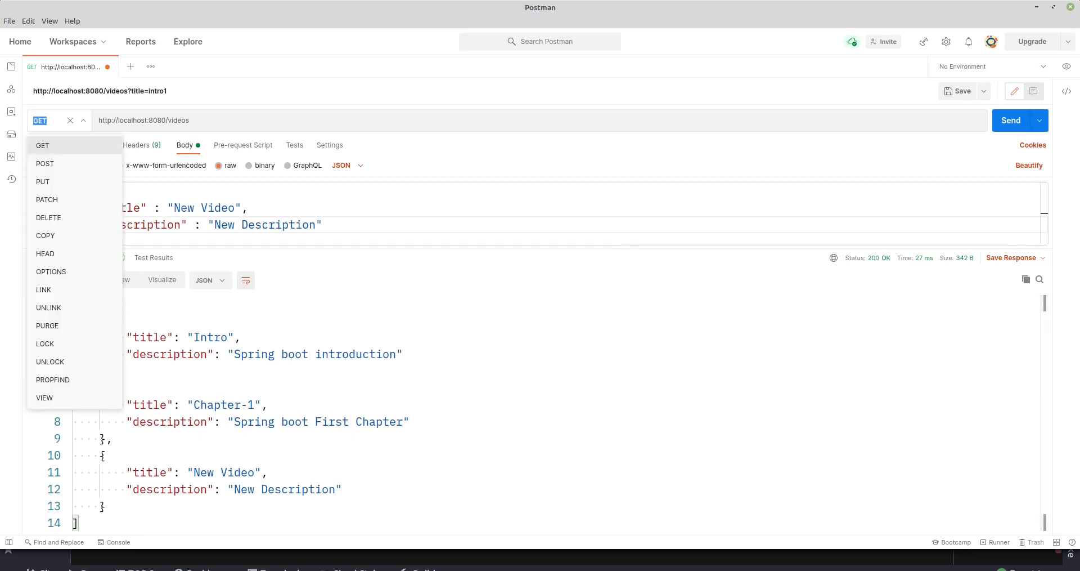
pyautogui.click(44, 164)
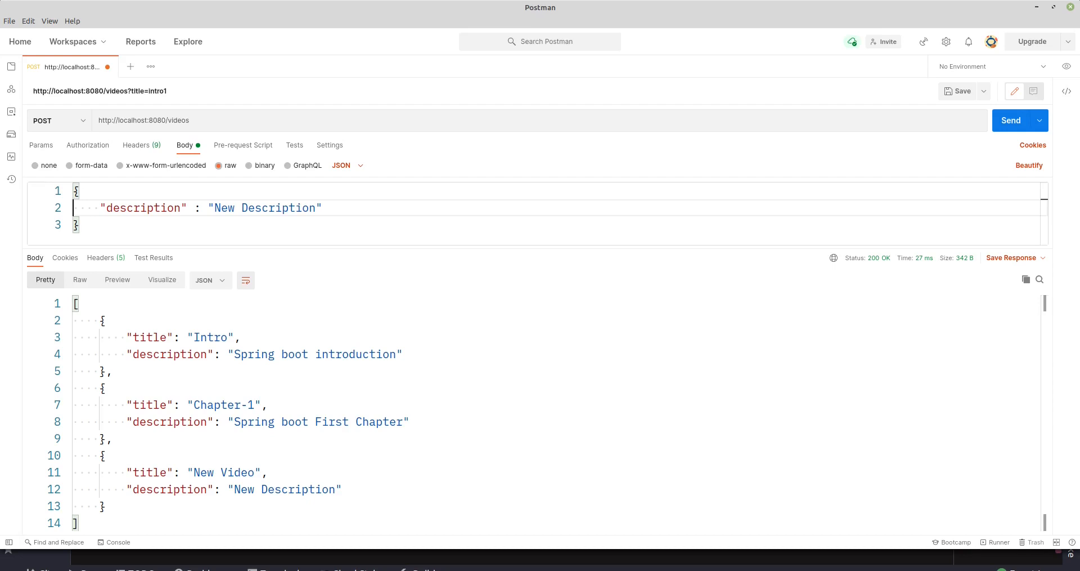
pyautogui.doubleClick(277, 208)
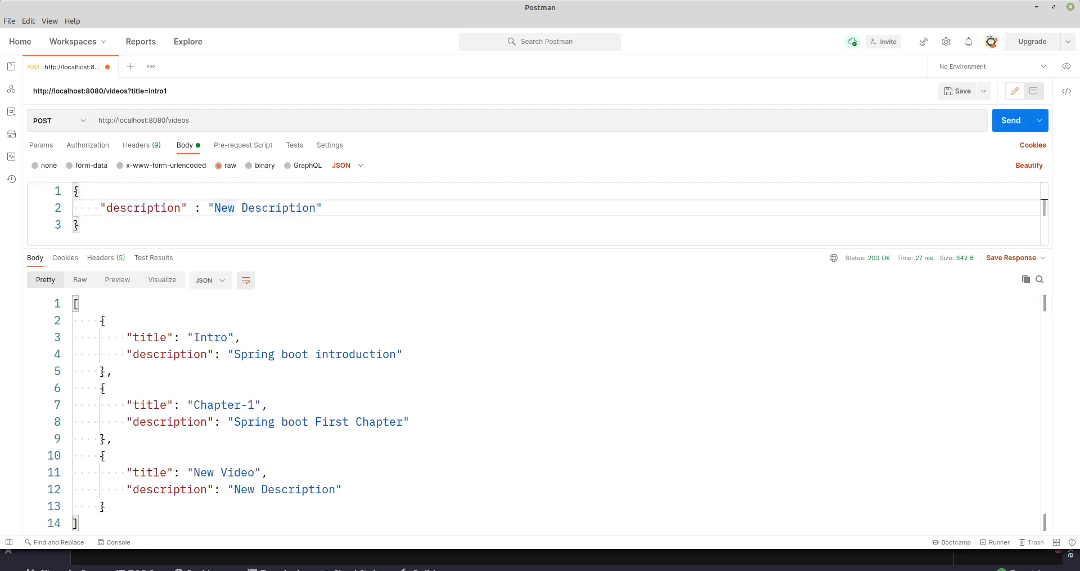
pyautogui.write('Another')
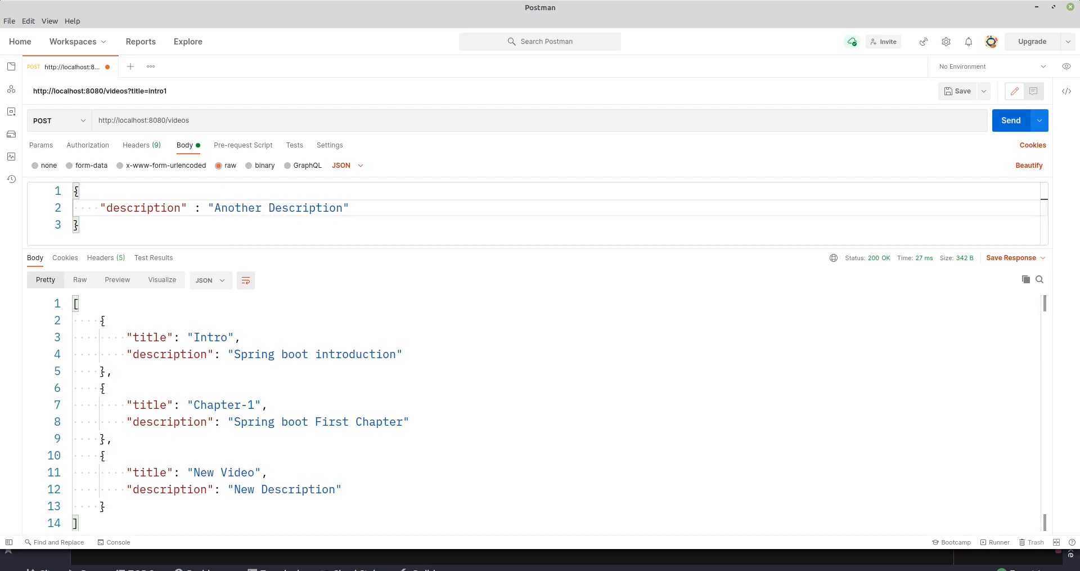
pyautogui.click(1010, 120)
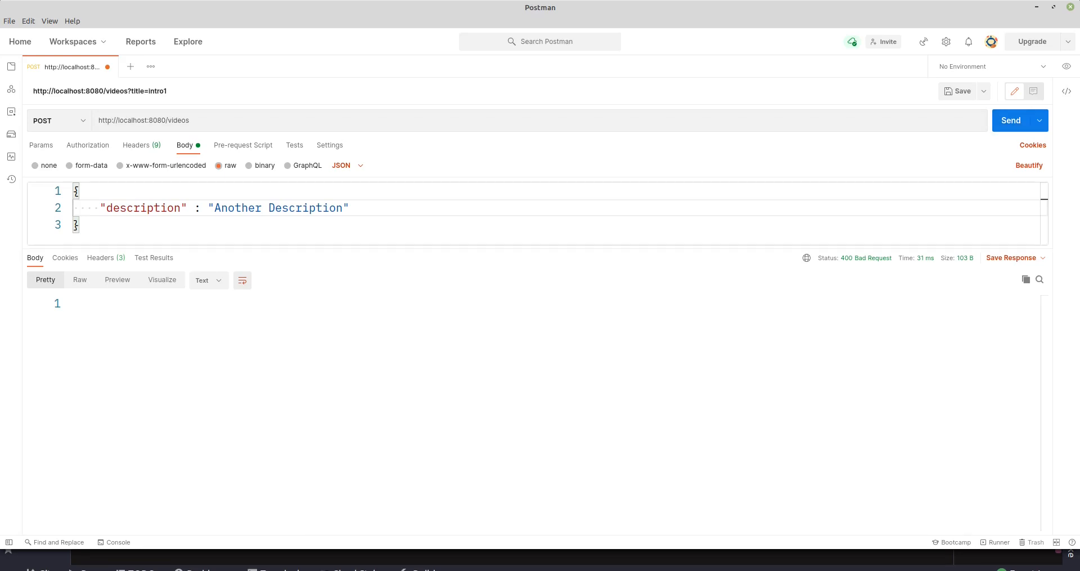
# Leave the Postman request on POST and return to the addVideos code in VideoController
pyautogui.click(59, 120)
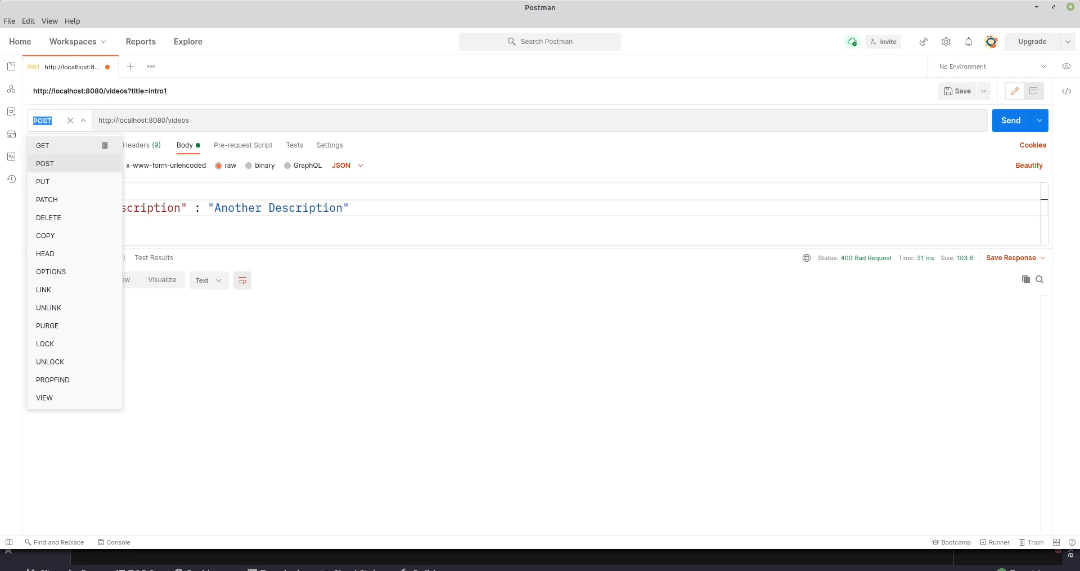
pyautogui.click(42, 145)
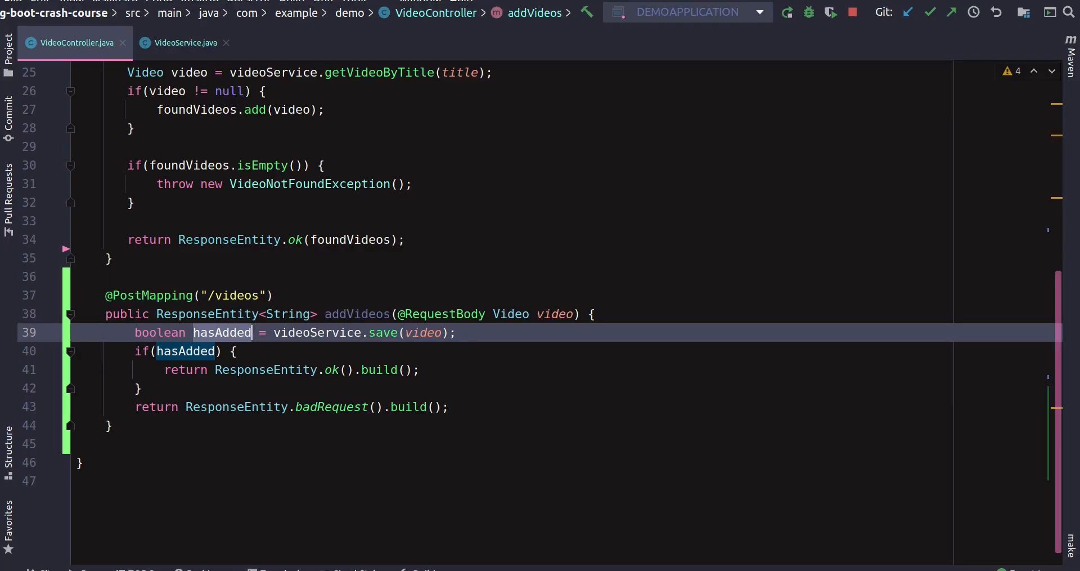
pyautogui.click(448, 407)
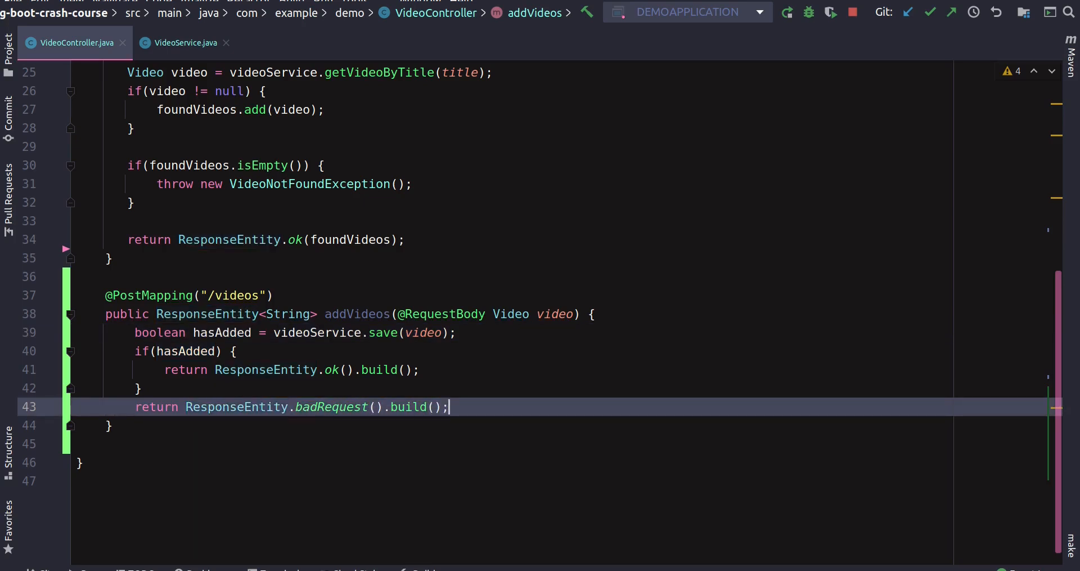